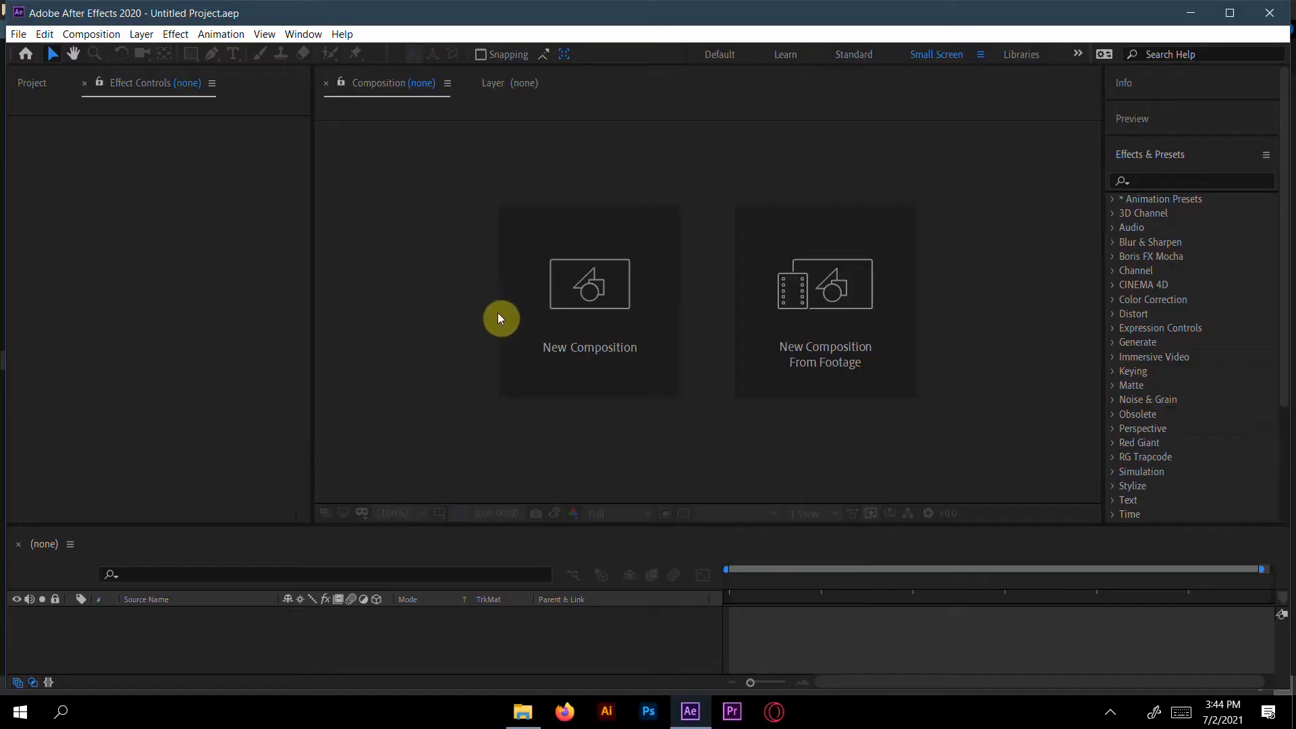
Create Comp 1 at 1920×1080, 29.97 fps, 10 seconds, using the HDTV 1080 preset
{"action": "left_click", "coordinate": [589, 284]}
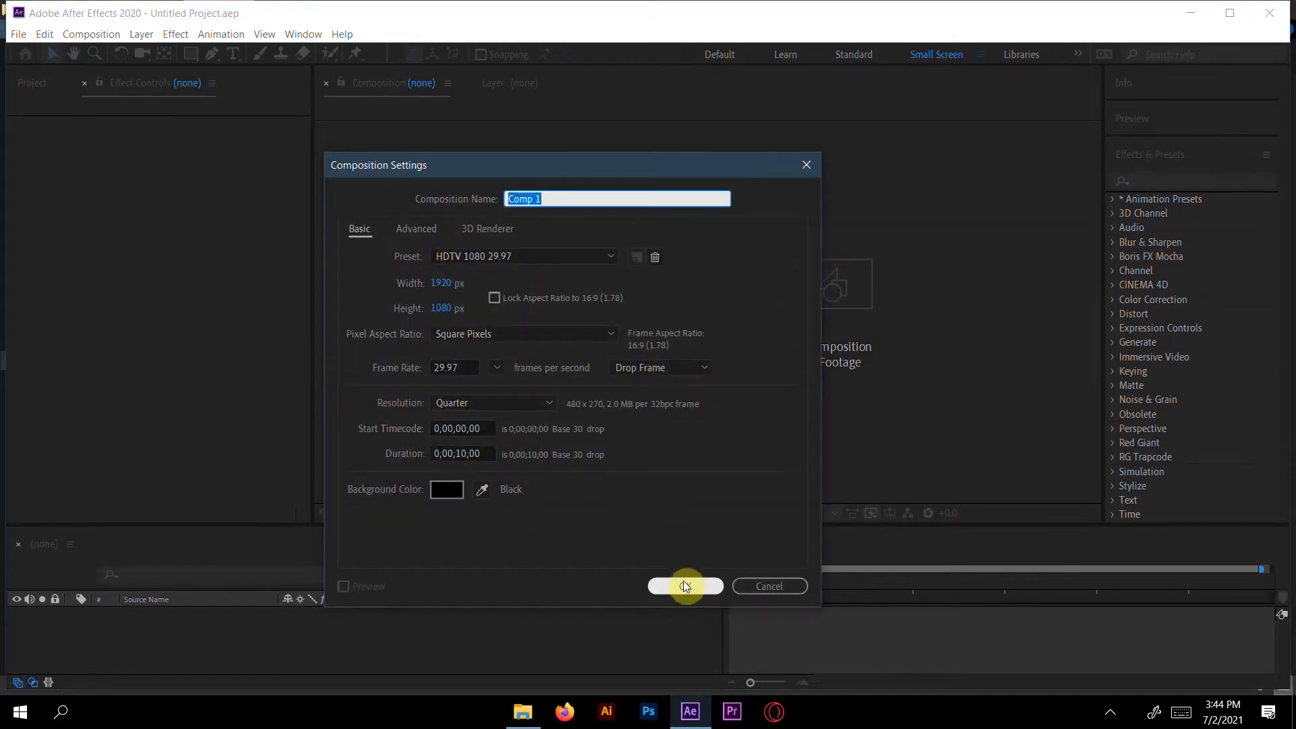
{"action": "left_click", "coordinate": [684, 585]}
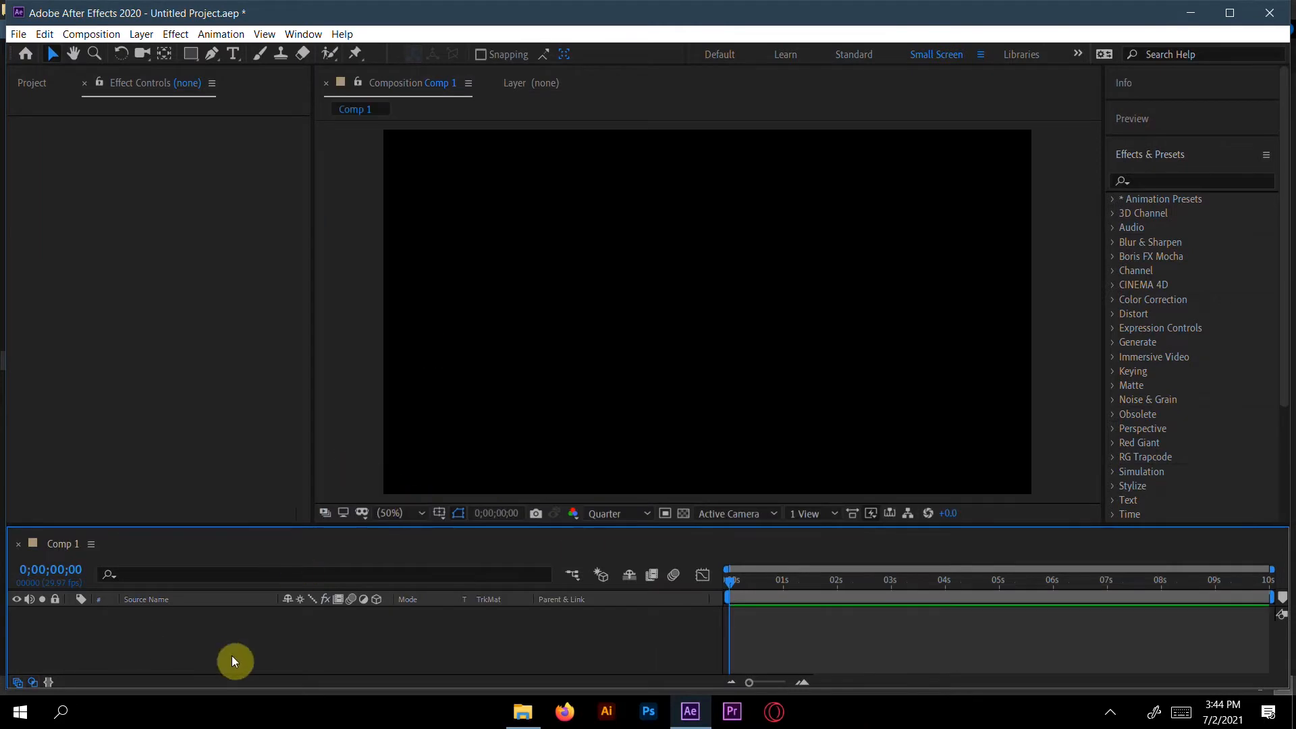
Add a full-frame 1920×1080 red solid layer named Red Solid 1
{"action": "right_click", "coordinate": [234, 662]}
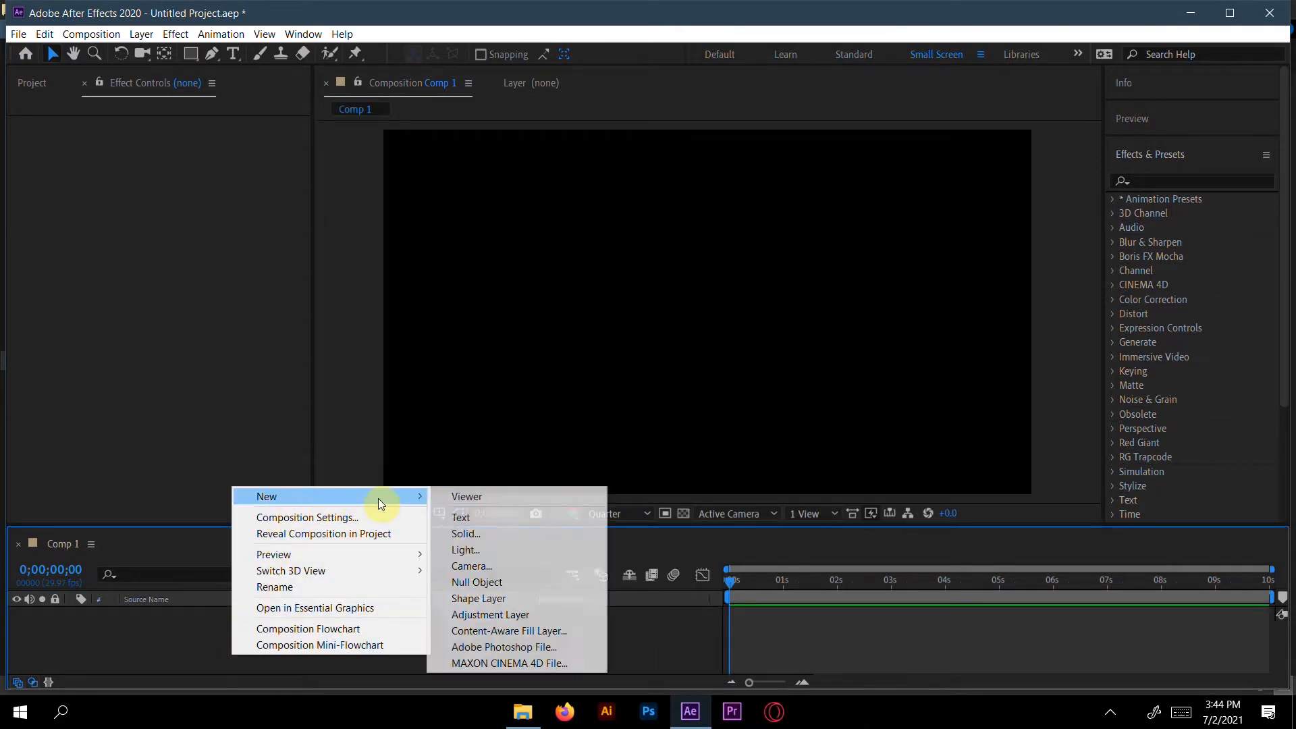
{"action": "left_click", "coordinate": [464, 549]}
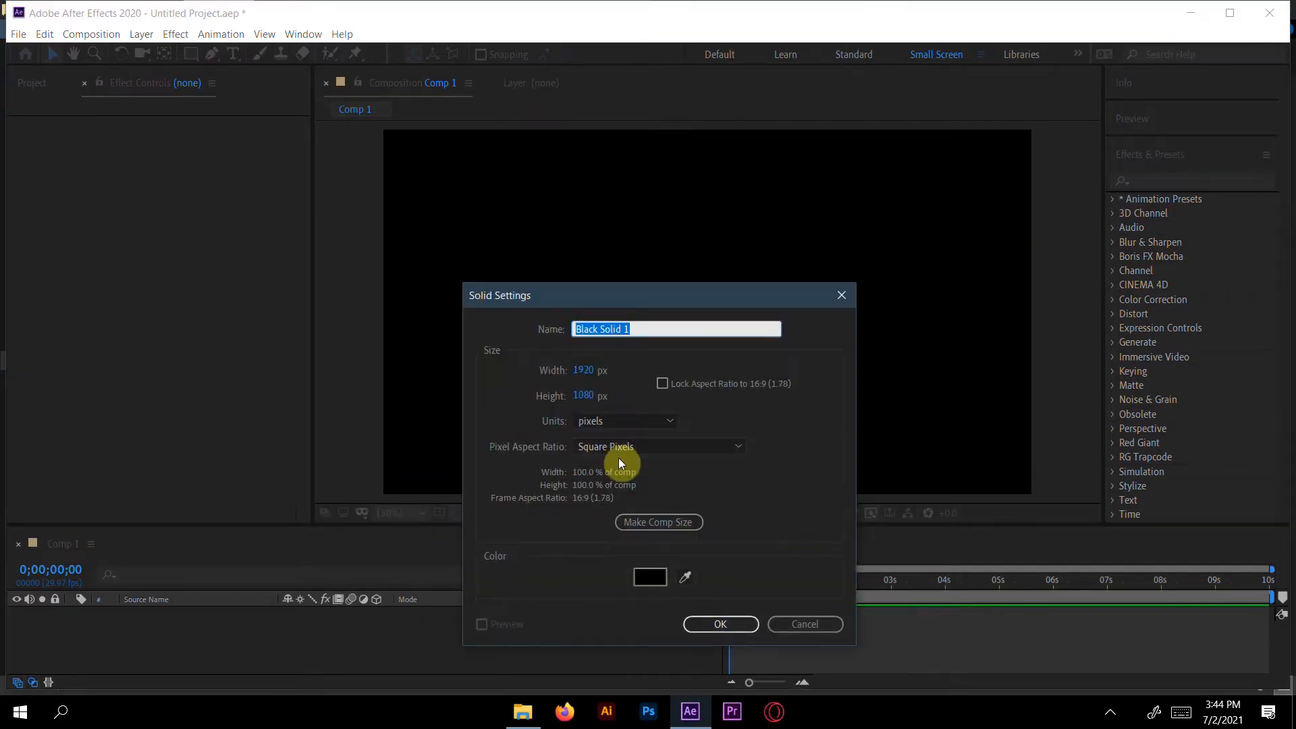
{"action": "left_click", "coordinate": [649, 576]}
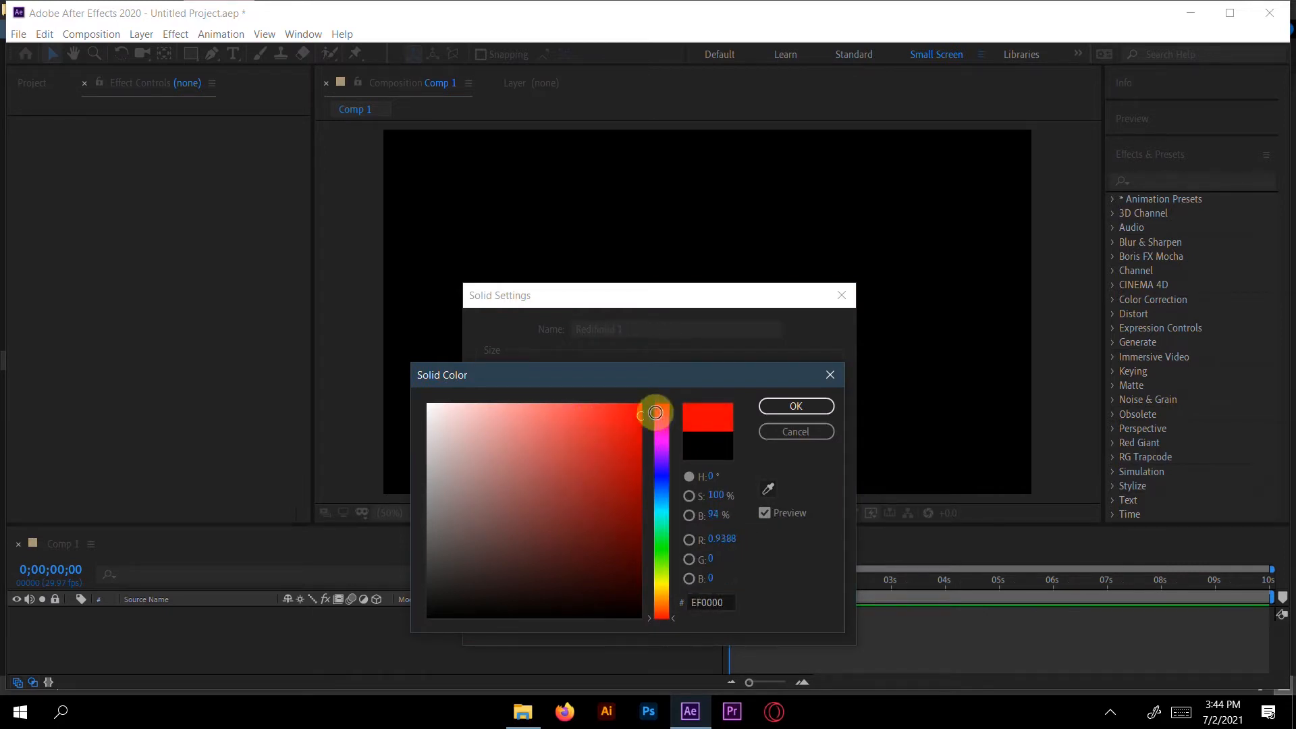
{"action": "left_click", "coordinate": [794, 406]}
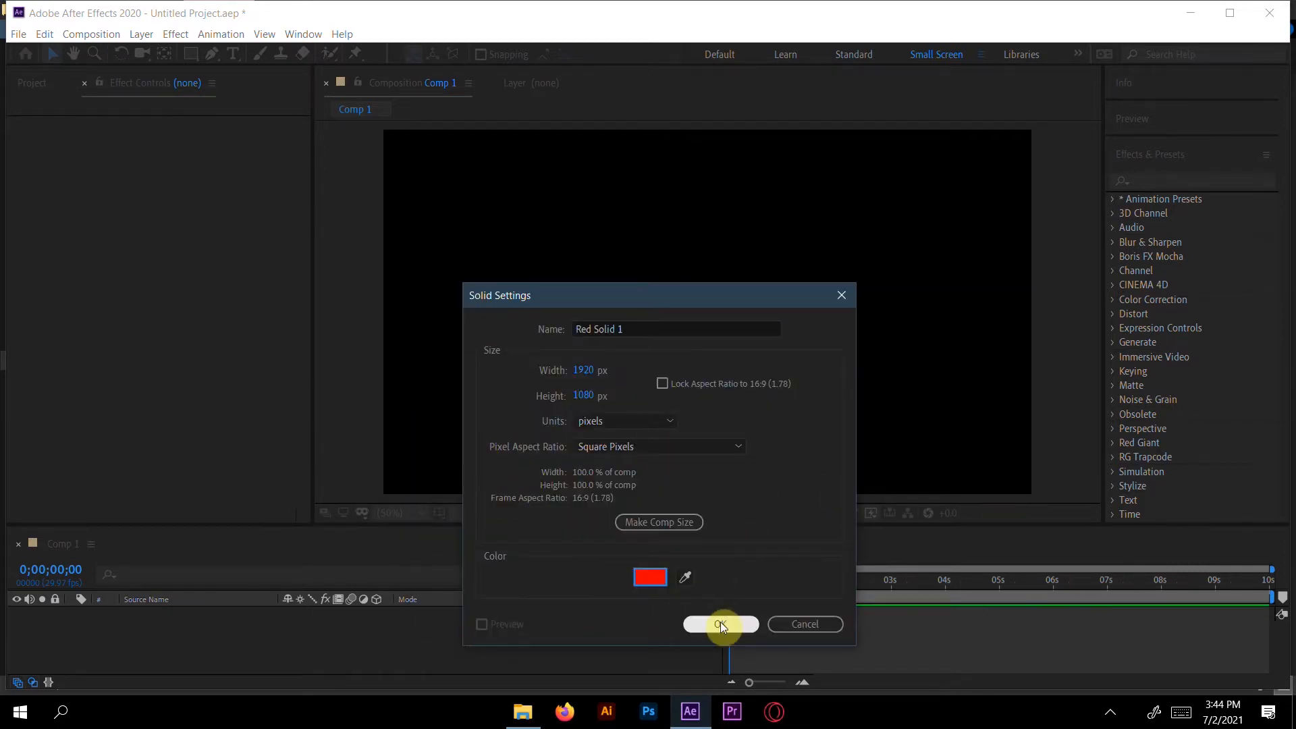
{"action": "left_click", "coordinate": [720, 624]}
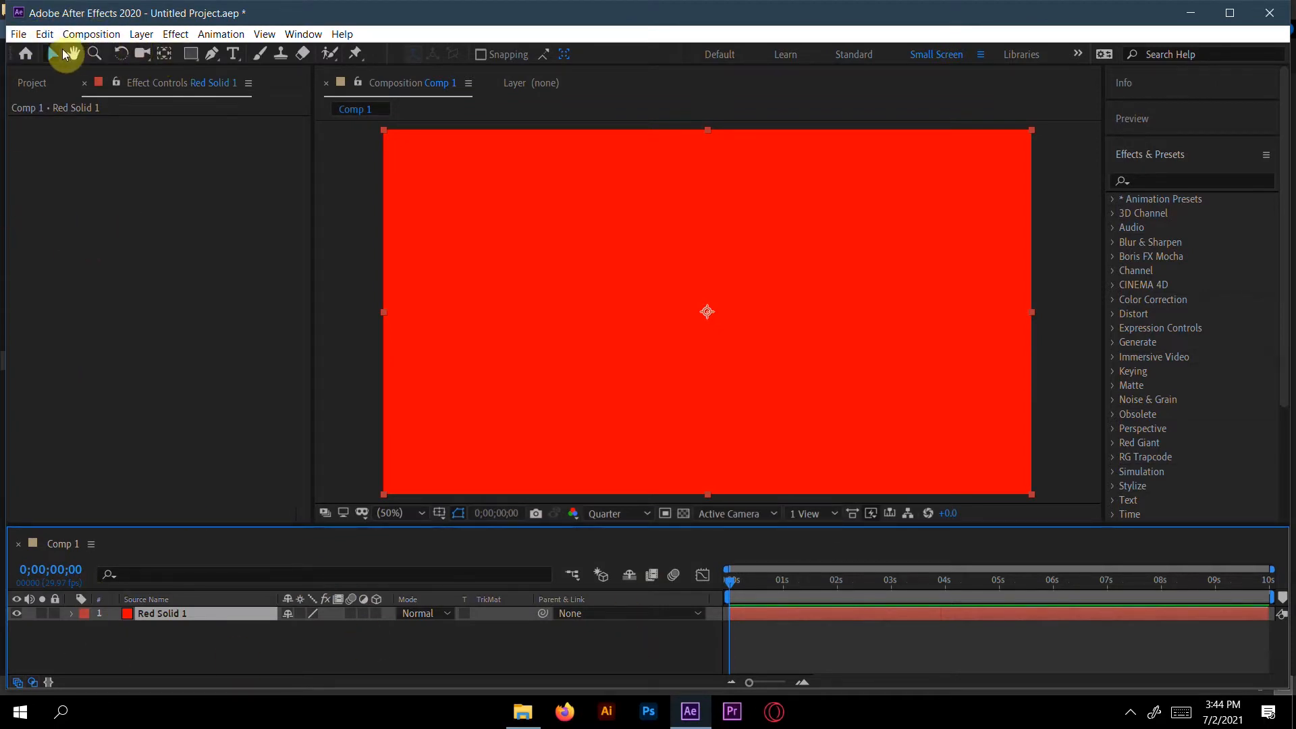
Type white 'Pixelperfect' text on the red frame, then enlarge and centre it
{"action": "left_click", "coordinate": [234, 54]}
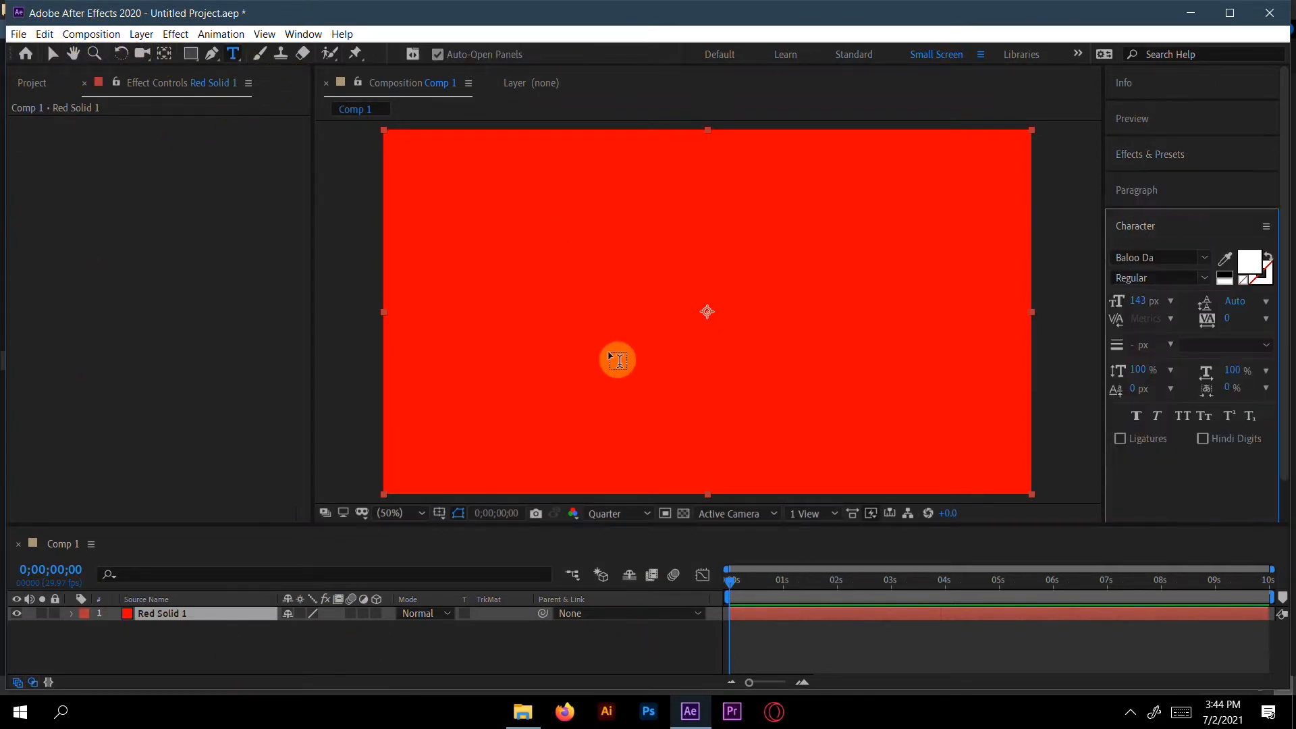
{"action": "left_click", "coordinate": [617, 358]}
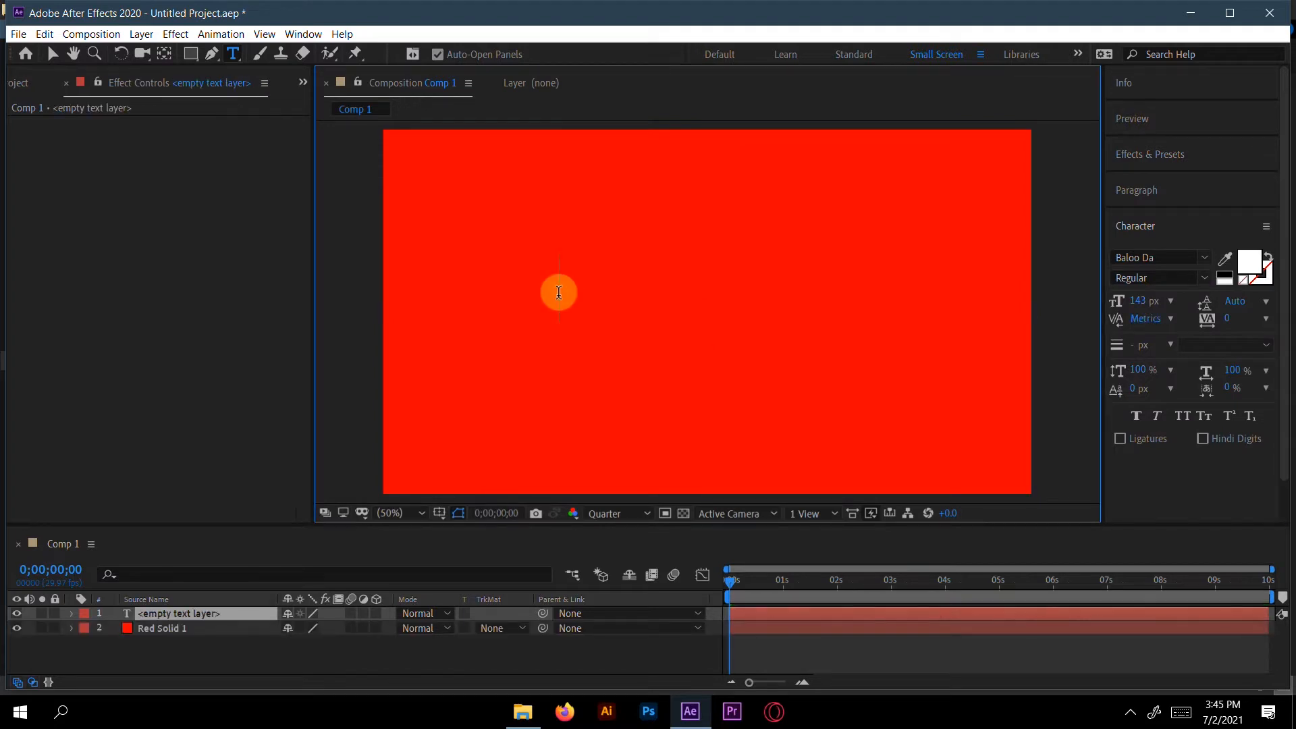
{"action": "type", "text": "P"}
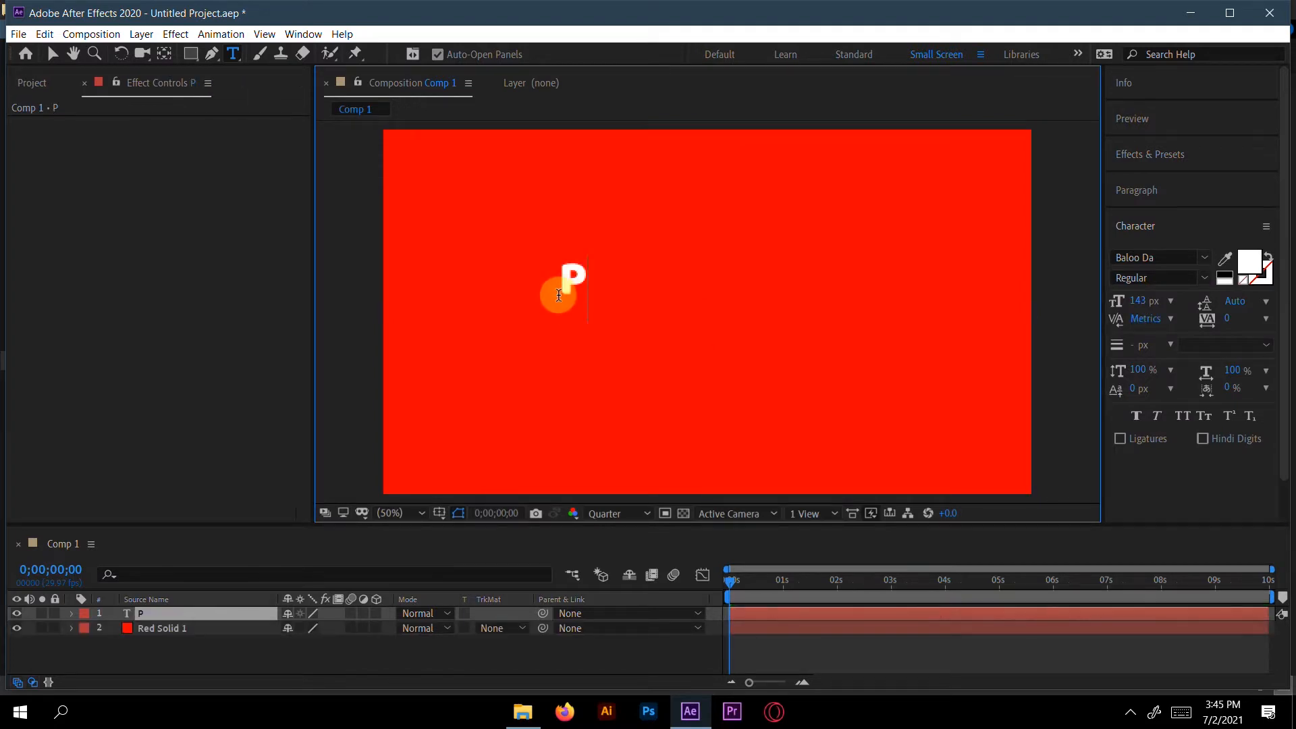
{"action": "type", "text": "ix"}
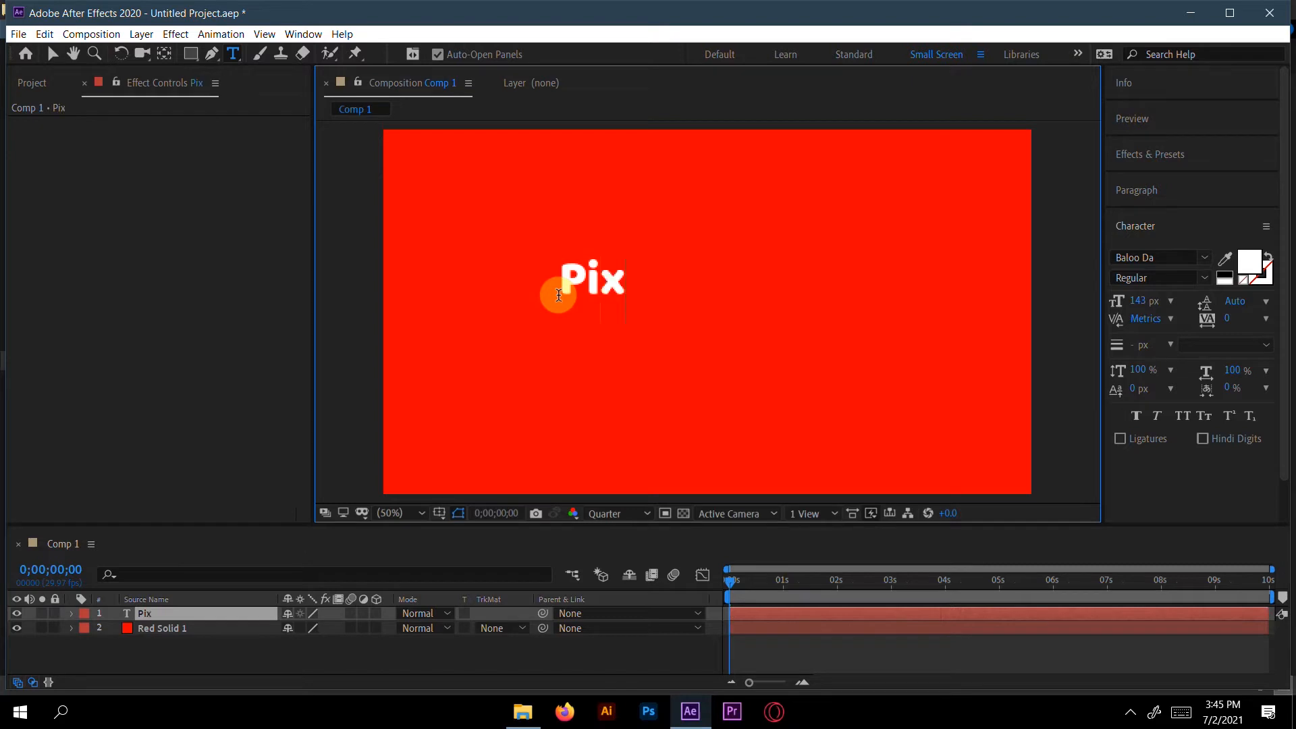
{"action": "type", "text": "el"}
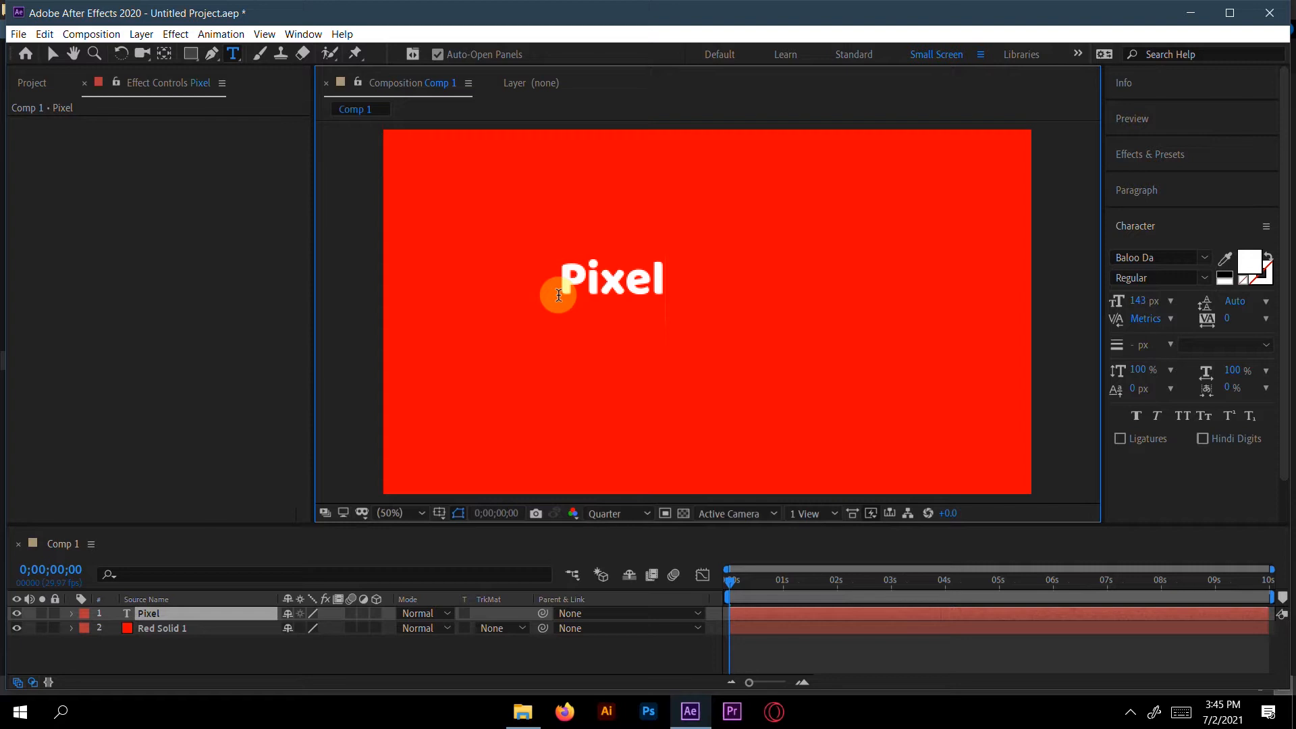
{"action": "type", "text": "perfect"}
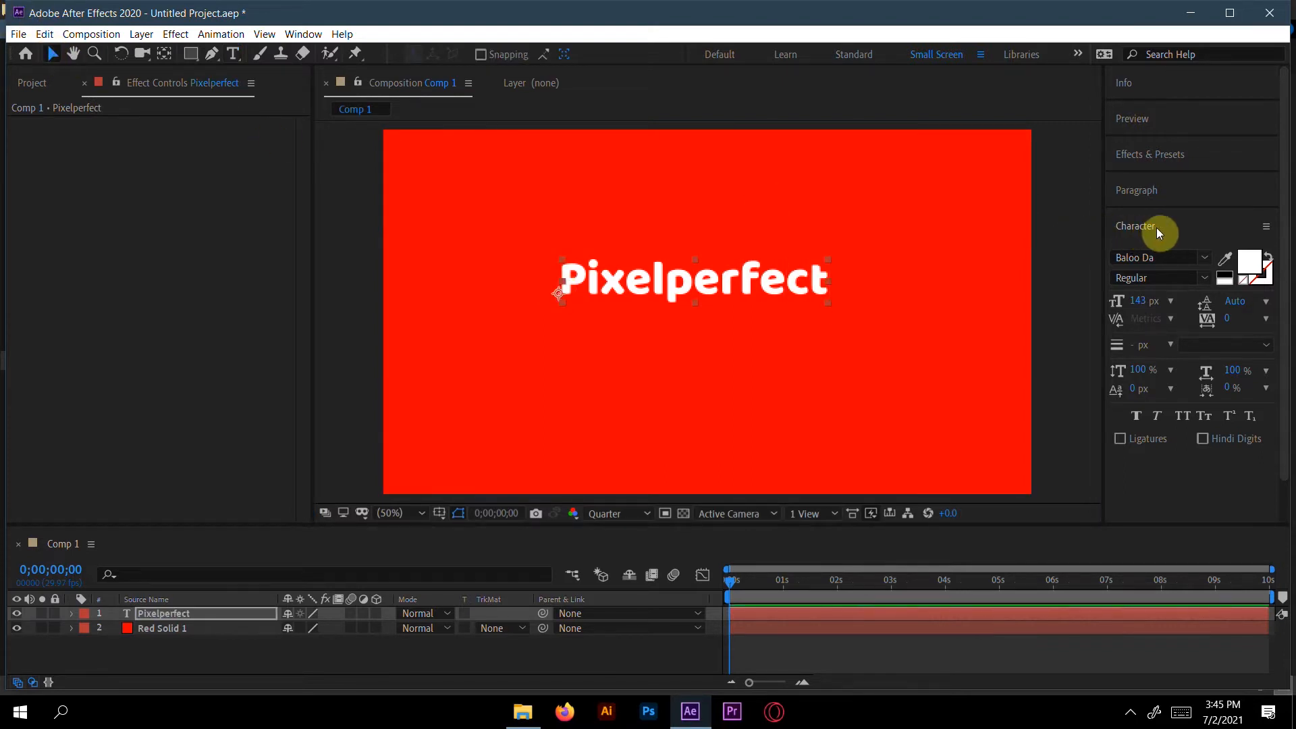
{"action": "left_click_drag", "start_coordinate": [1139, 300], "coordinate": [1159, 300]}
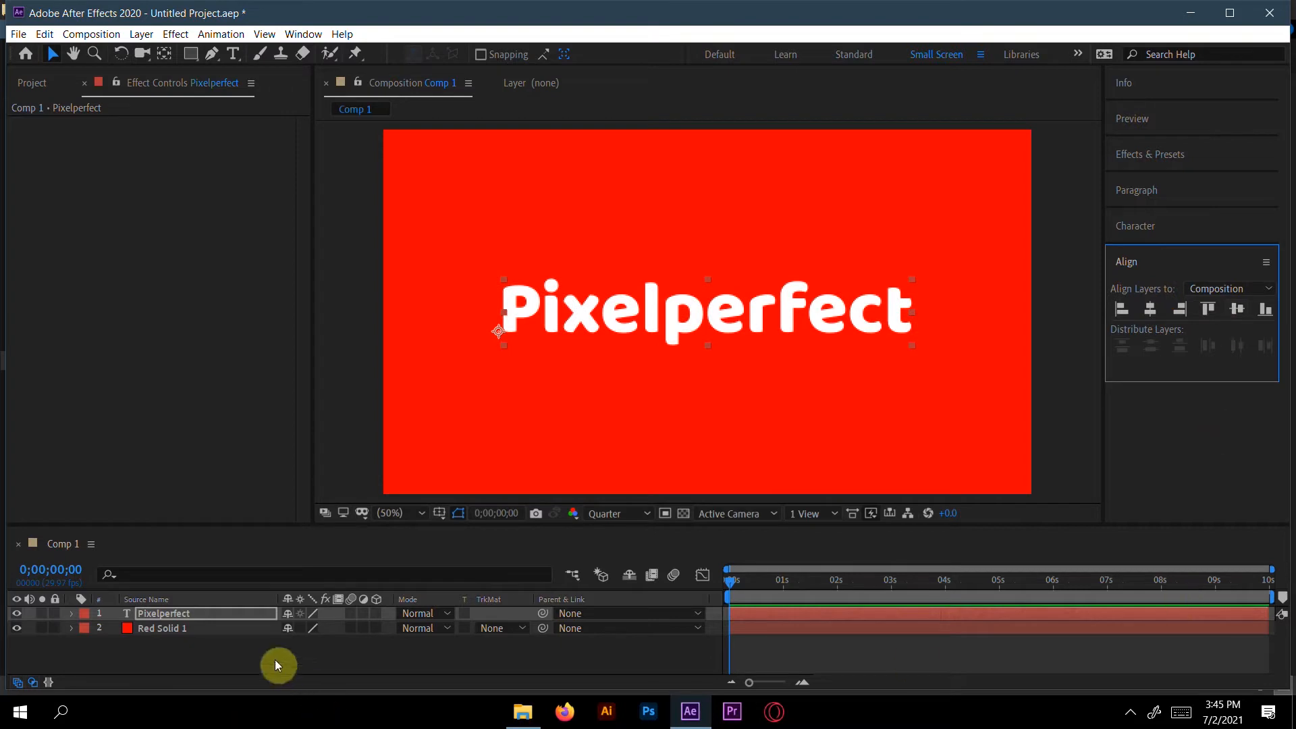
Add Red Solid 2 on top and apply Fractal Noise from the 'noise' effects search
{"action": "right_click", "coordinate": [277, 666]}
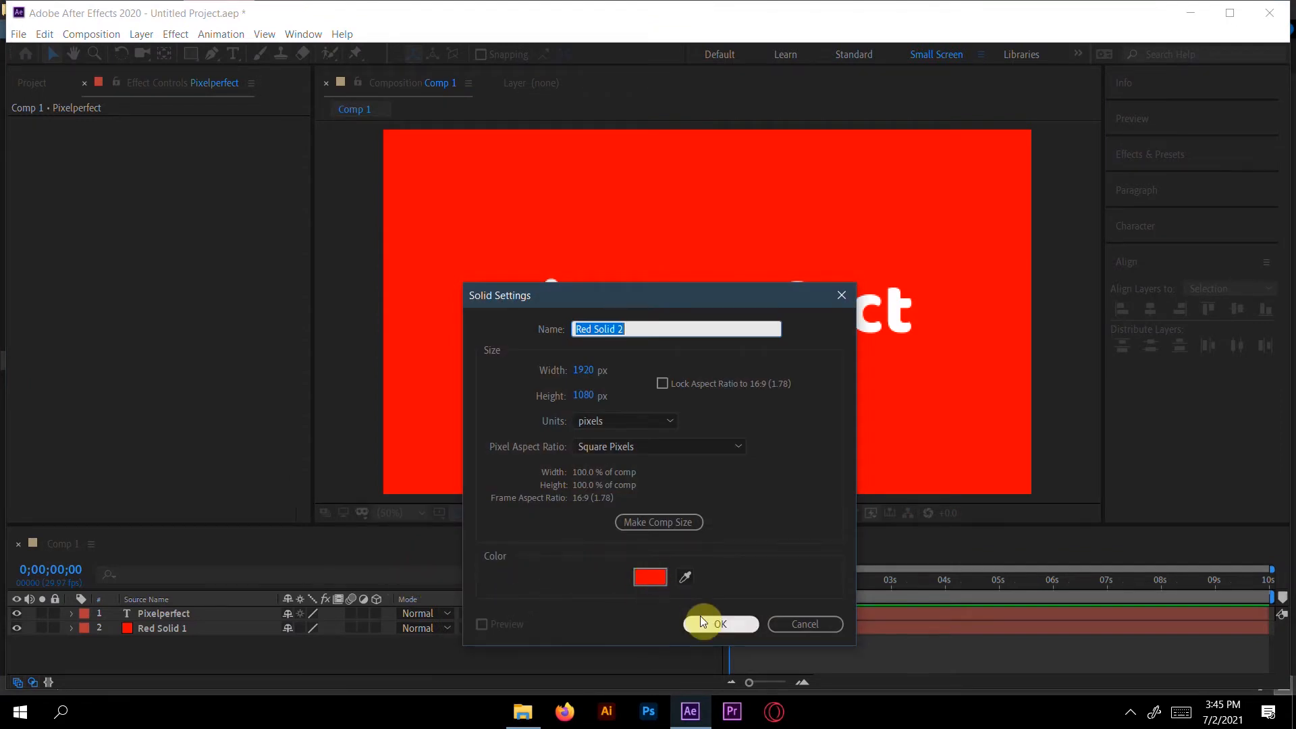
{"action": "left_click", "coordinate": [720, 624]}
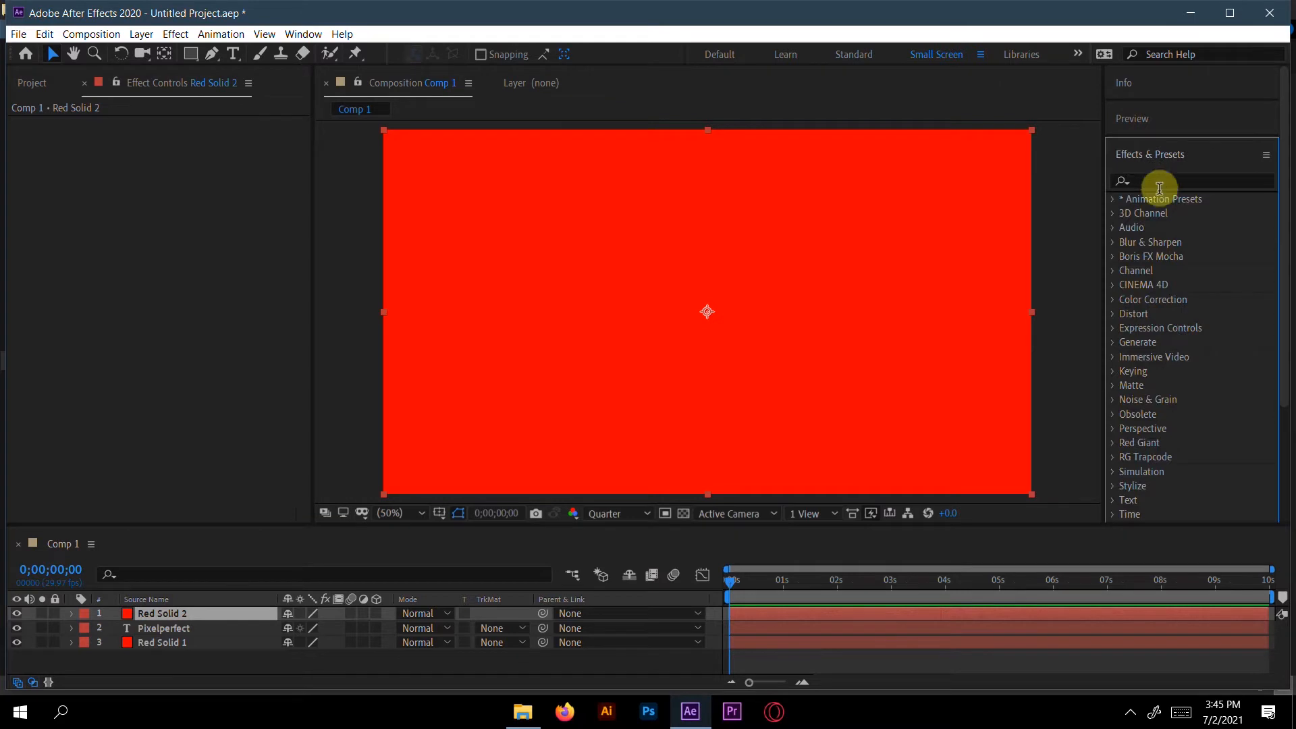
{"action": "left_click", "coordinate": [1190, 181]}
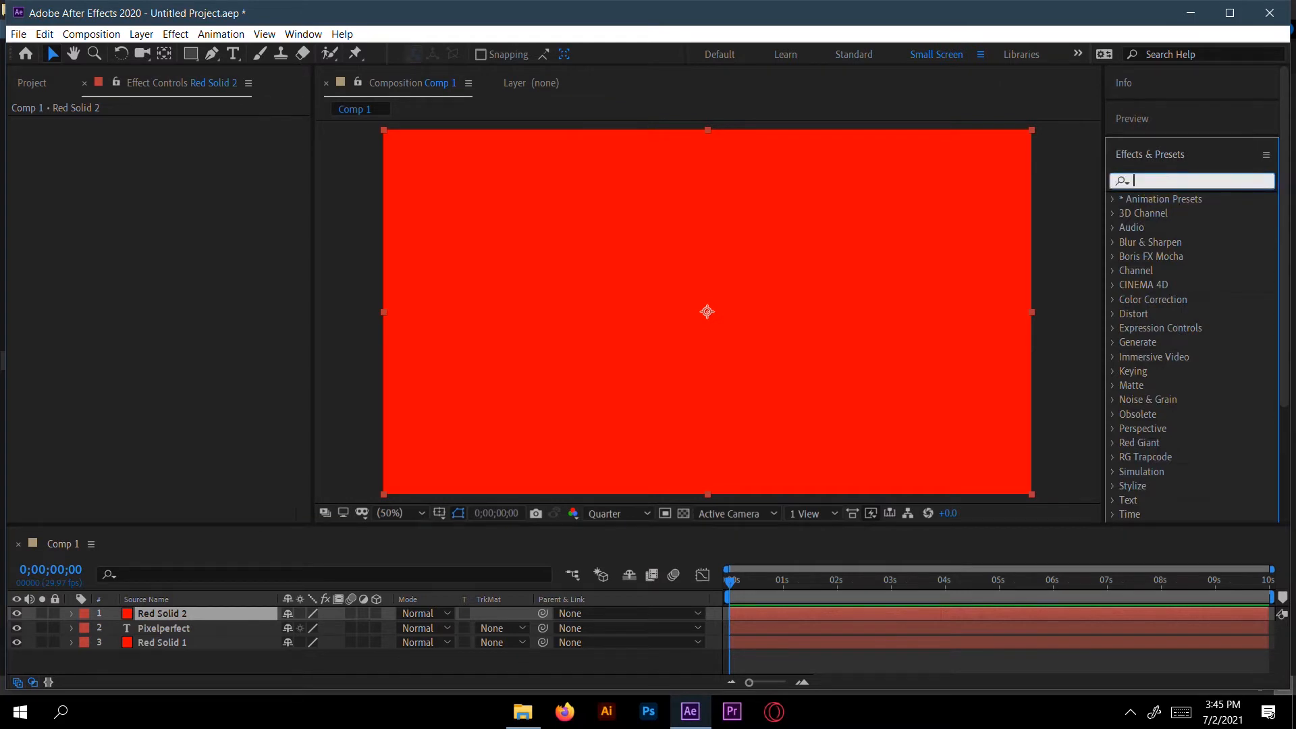
{"action": "type", "text": "noise"}
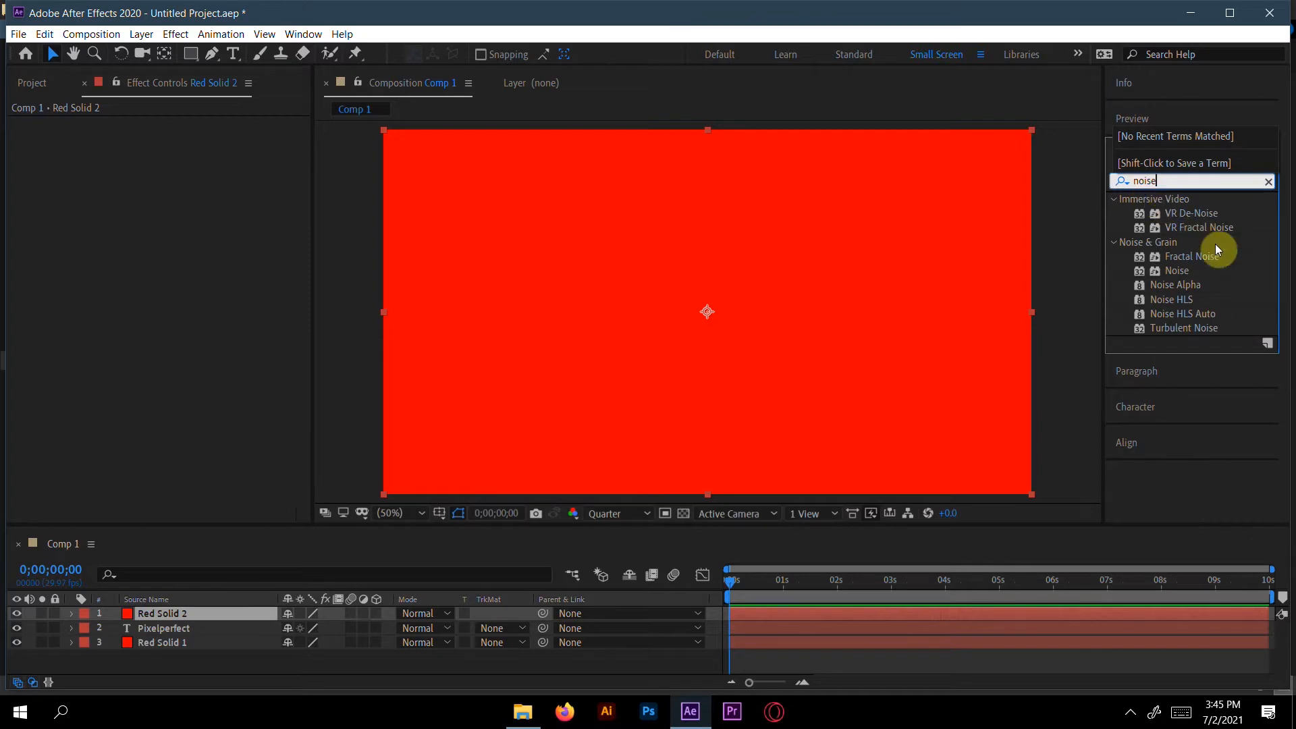
{"action": "left_click_drag", "start_coordinate": [1190, 255], "coordinate": [336, 610]}
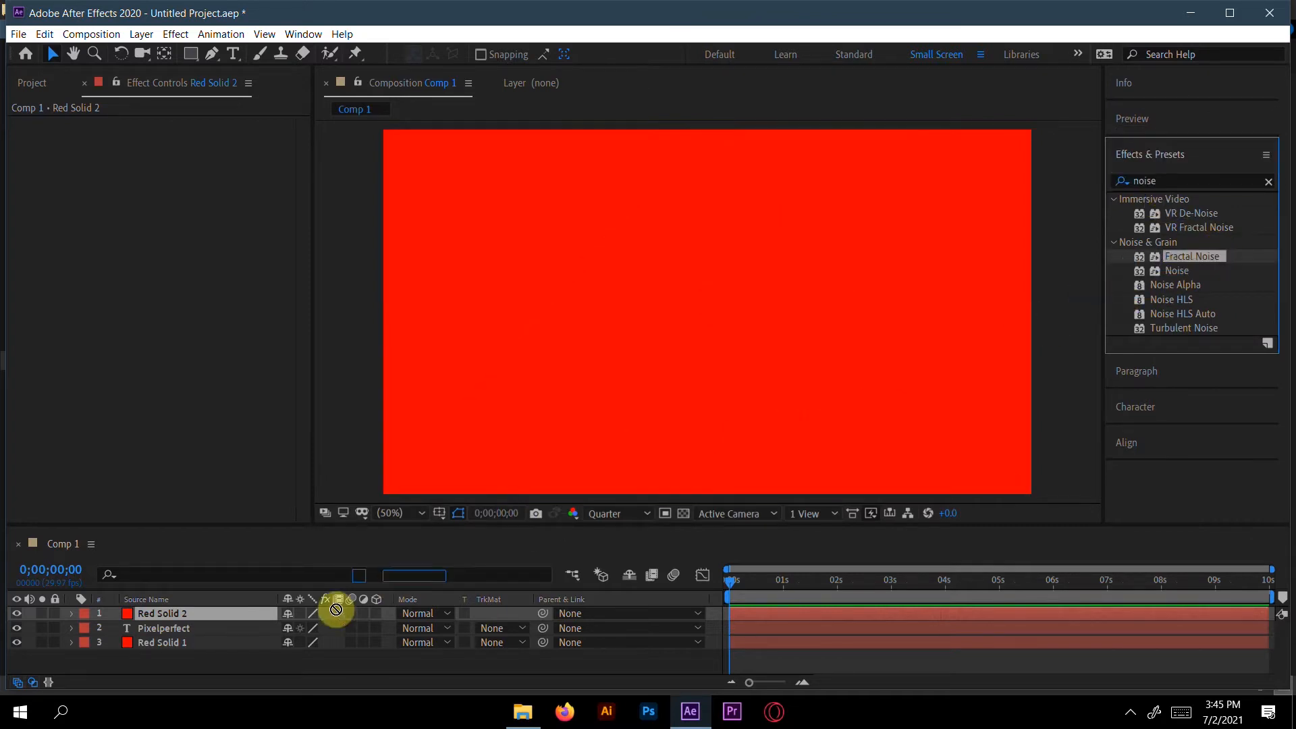
{"action": "double_click", "coordinate": [1192, 257]}
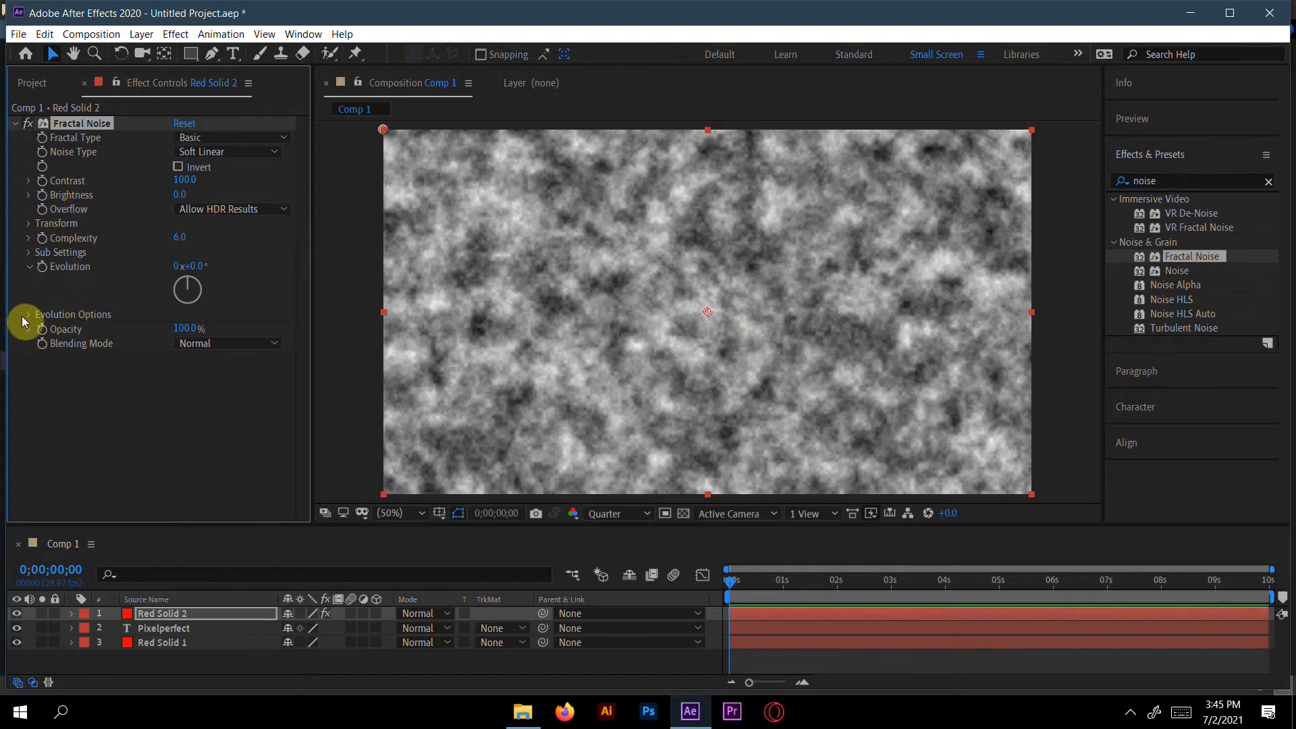
Drive Fractal Noise Random Seed with a time*10 expression and preview it
{"action": "left_click", "coordinate": [26, 317]}
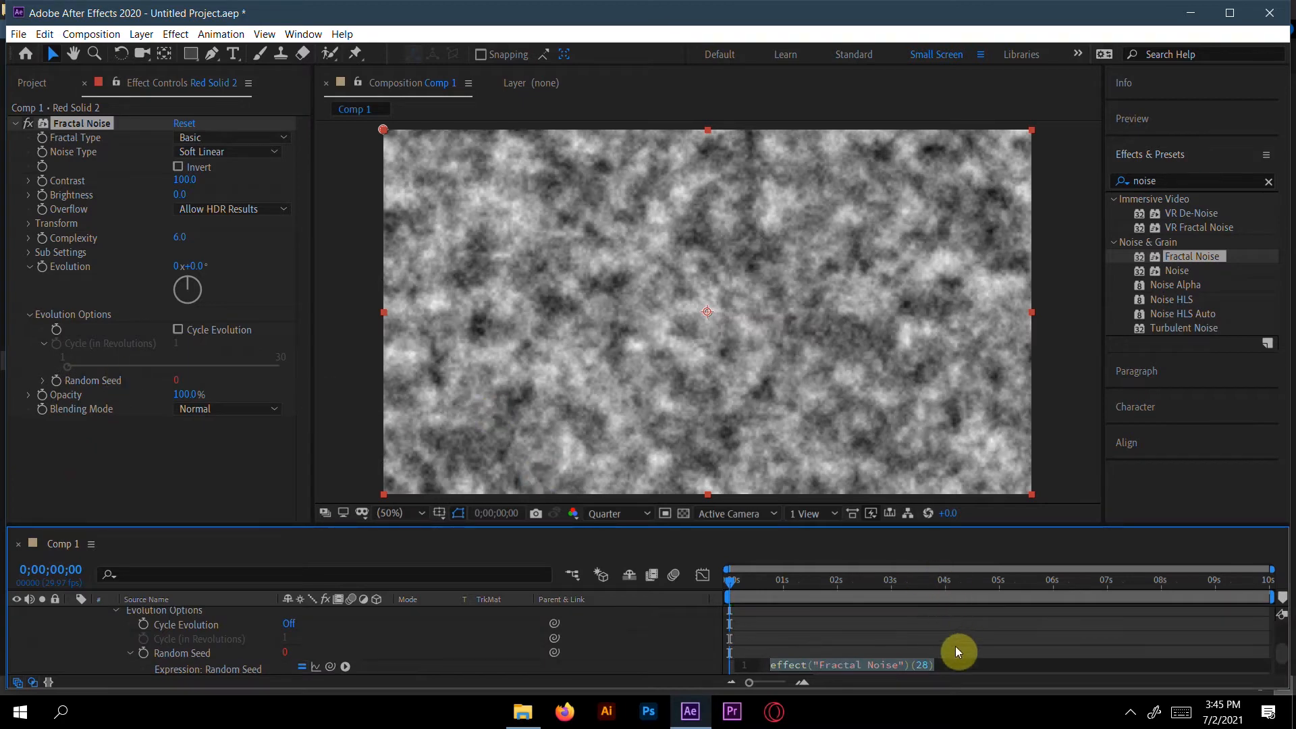
{"action": "left_click", "coordinate": [933, 664]}
{"action": "type", "text": "time*10"}
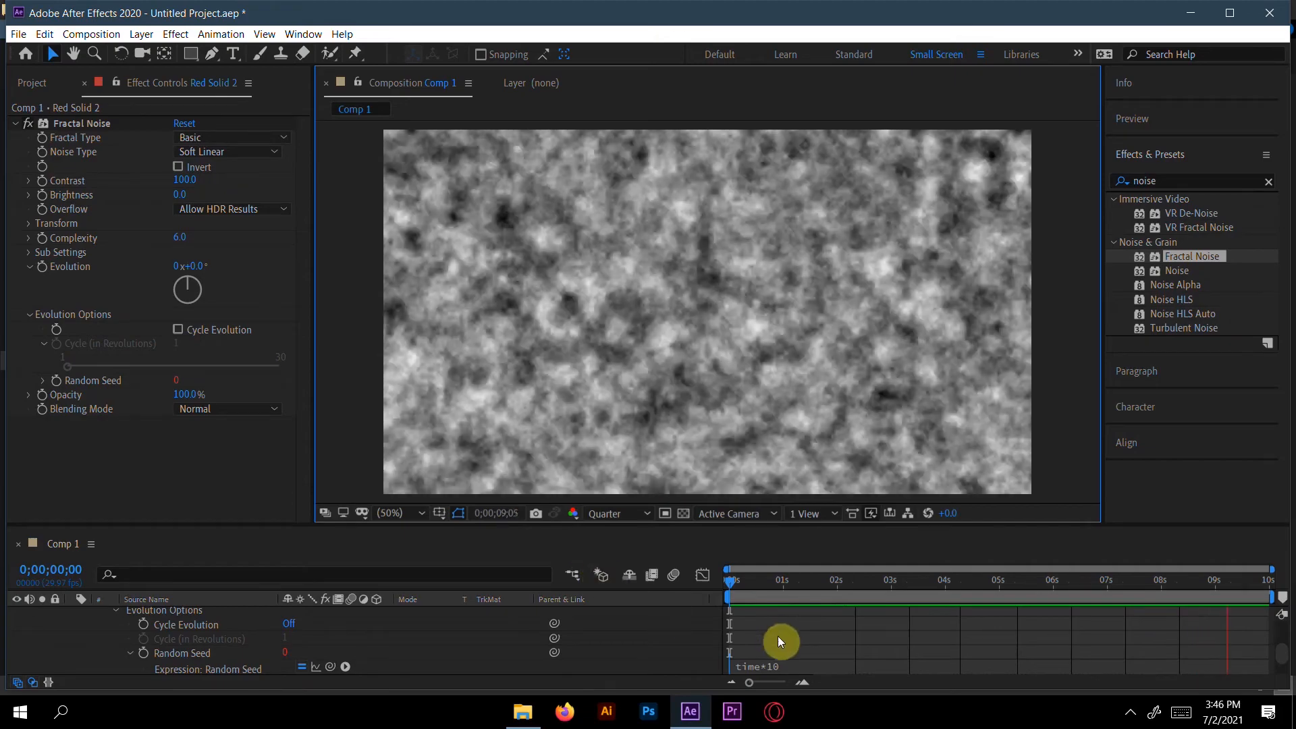
{"action": "left_click_drag", "start_coordinate": [777, 641], "coordinate": [814, 658]}
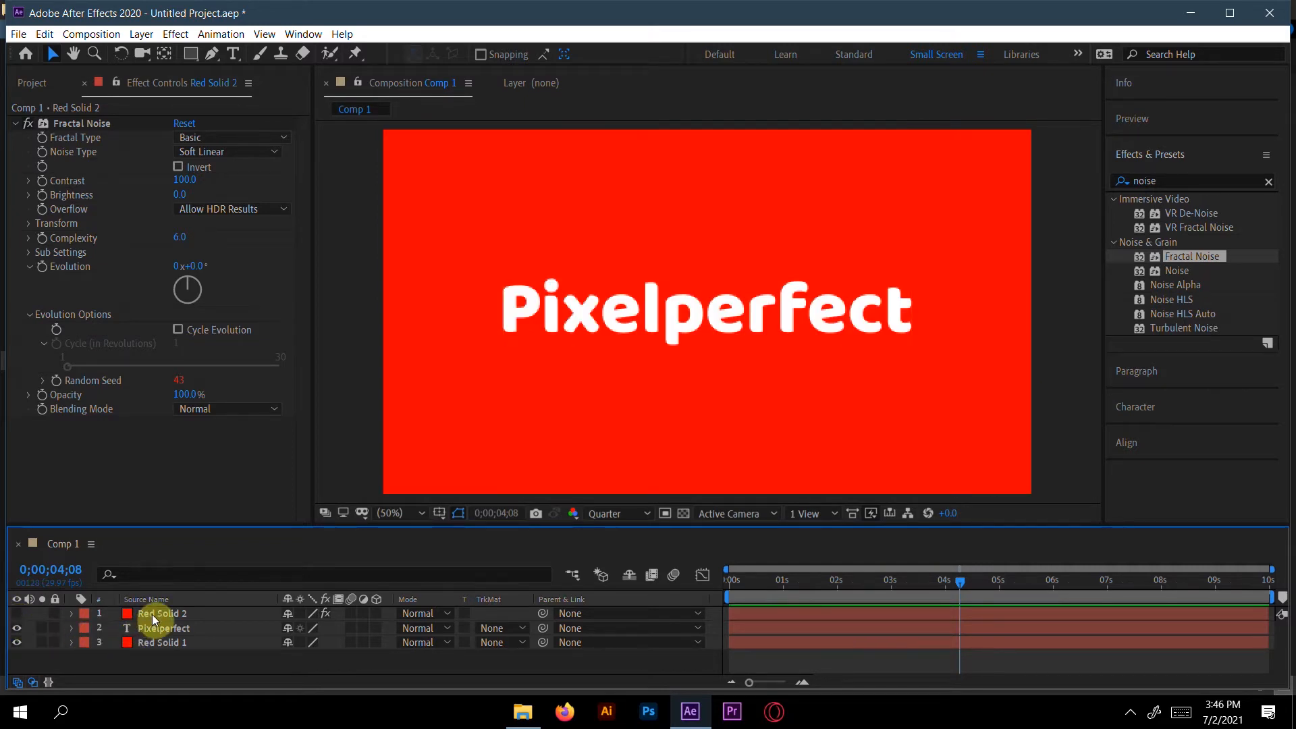
Pre-compose Red Solid 2 into Red Solid 2 Comp 1, moving all attributes inside
{"action": "right_click", "coordinate": [162, 613]}
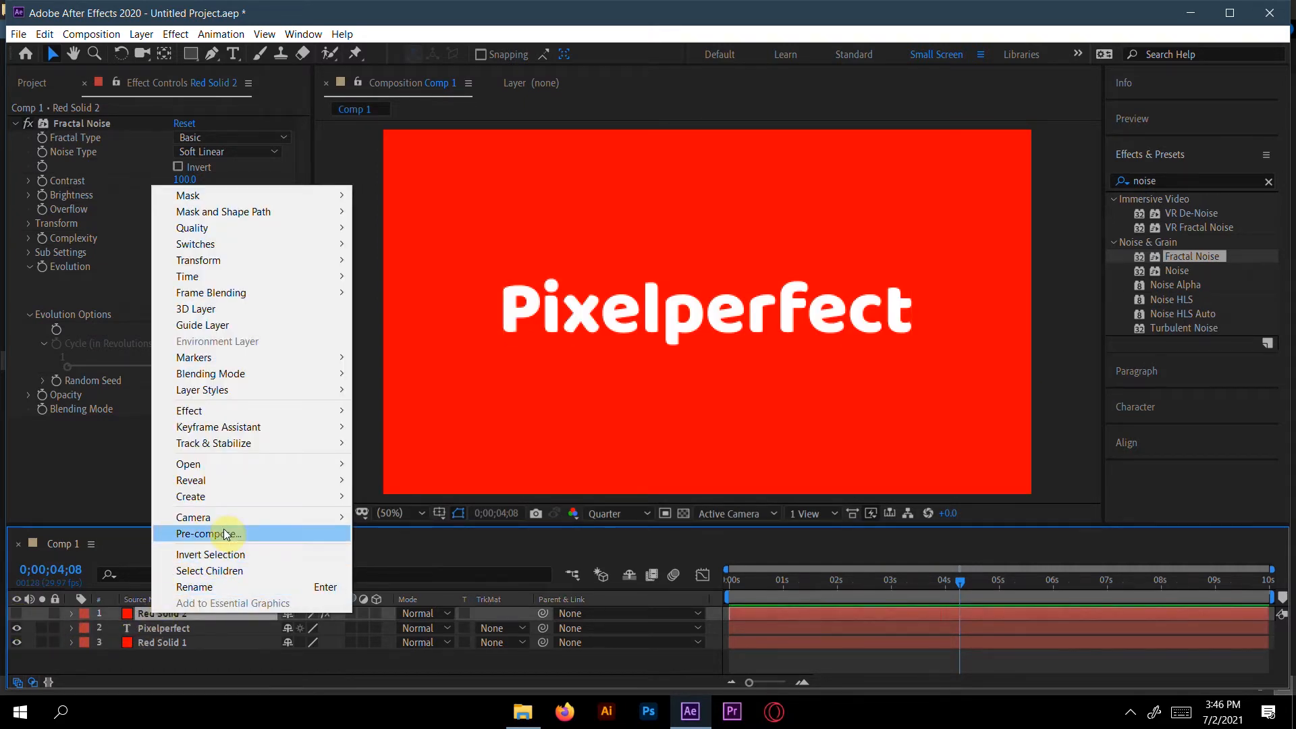
{"action": "left_click", "coordinate": [209, 534]}
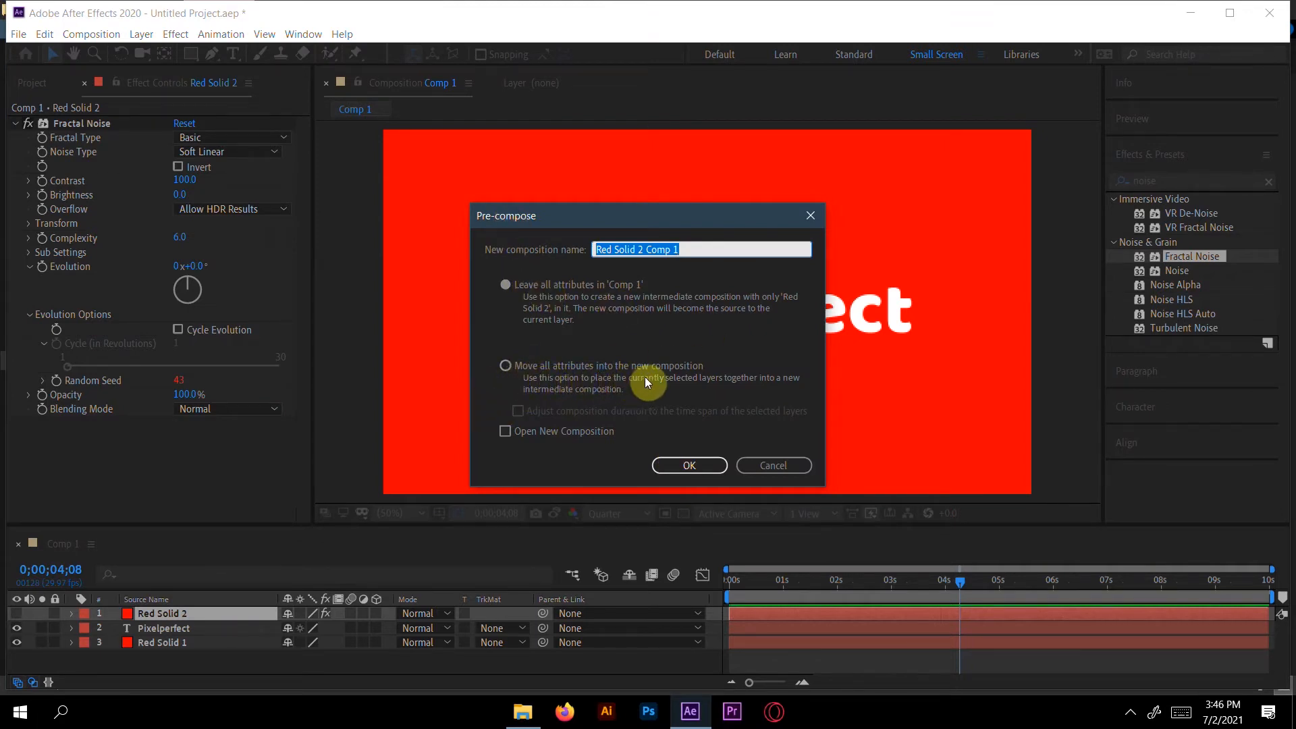
{"action": "left_click", "coordinate": [505, 365]}
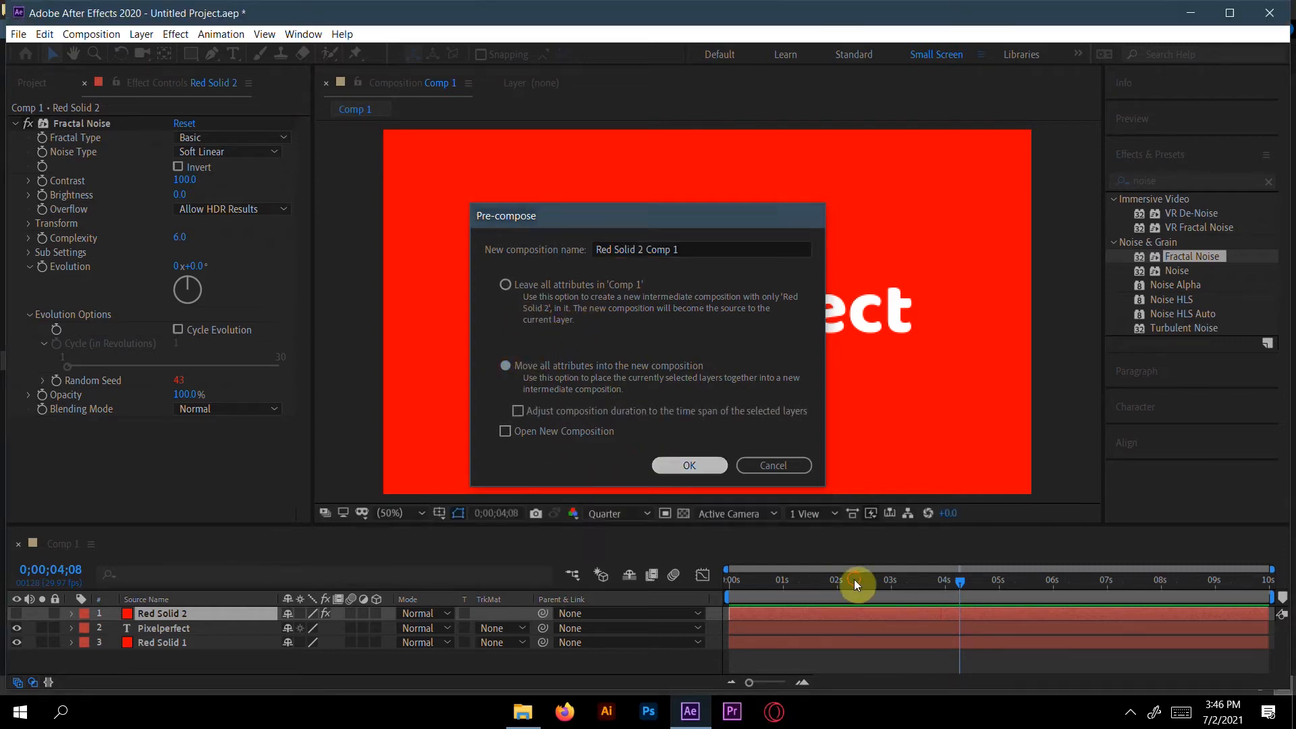
{"action": "left_click", "coordinate": [689, 465]}
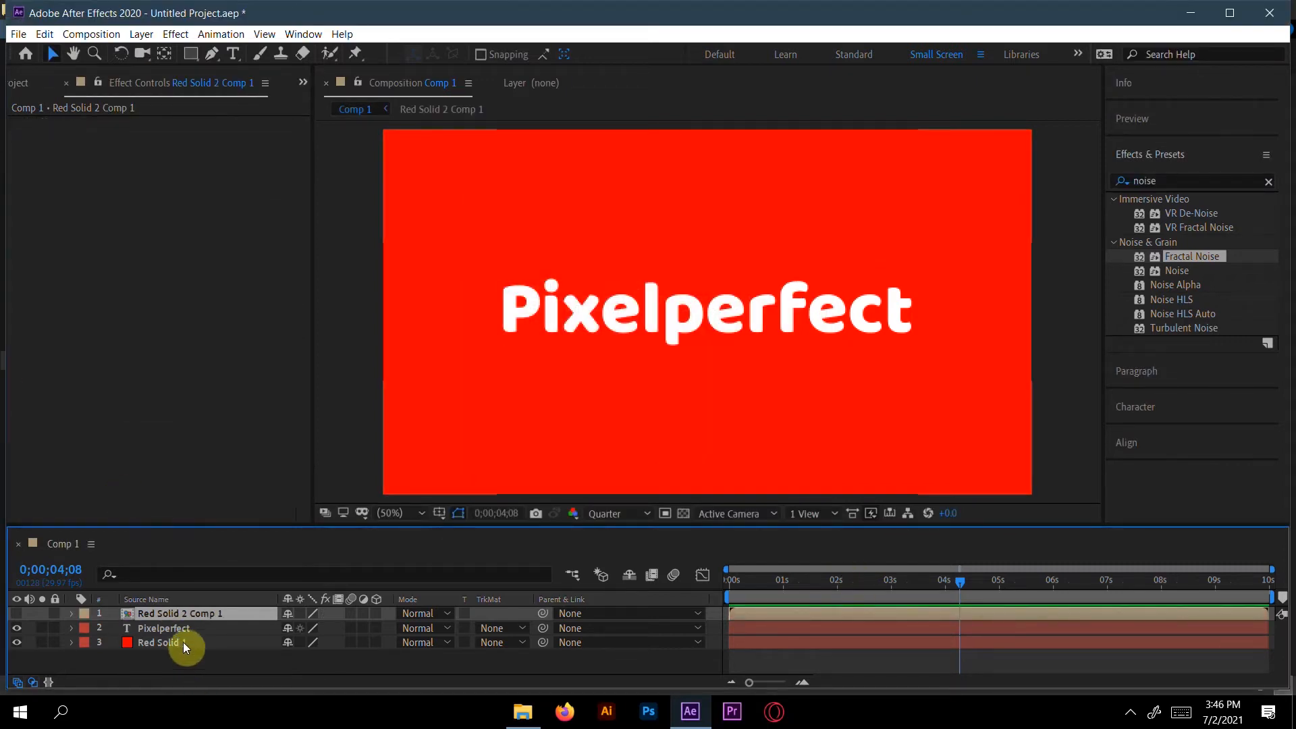
{"action": "left_click", "coordinate": [163, 628]}
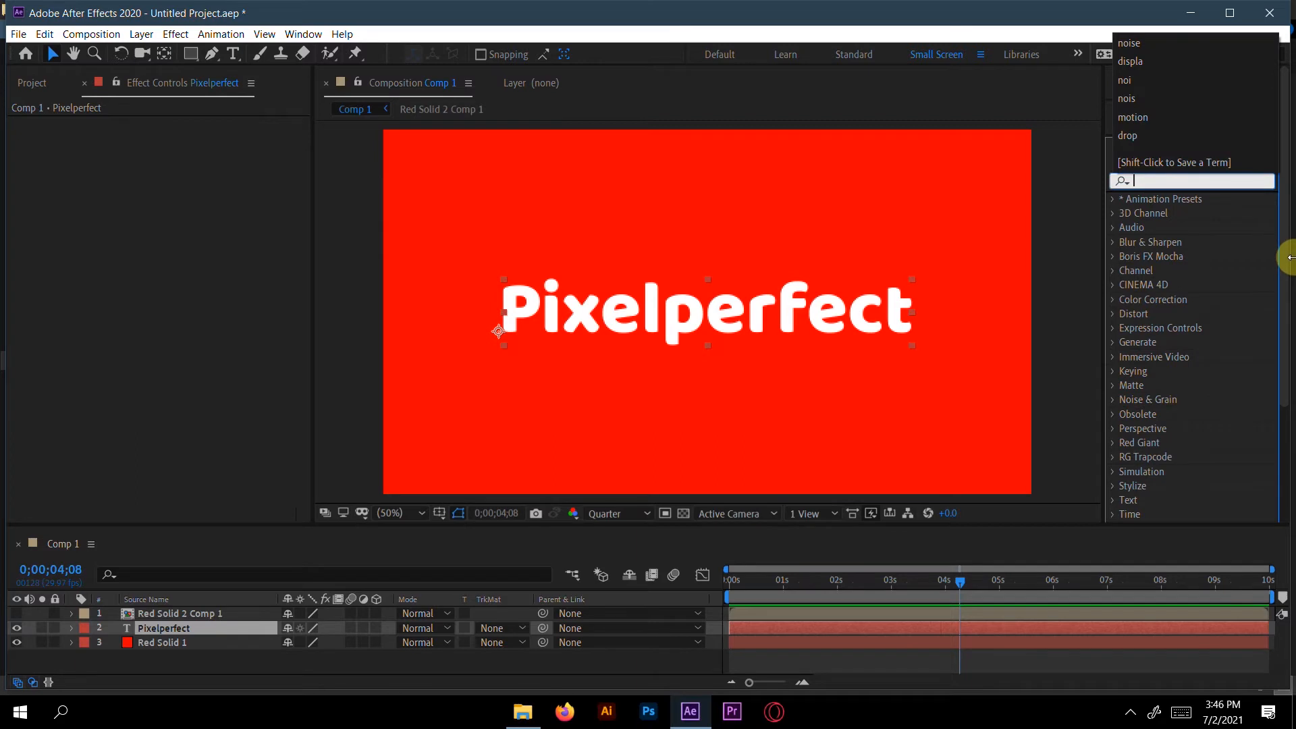
Give Pixelperfect a Displacement Map from Red Solid 2 Comp 1 at 10, and import the Ae logo
{"action": "type", "text": "d"}
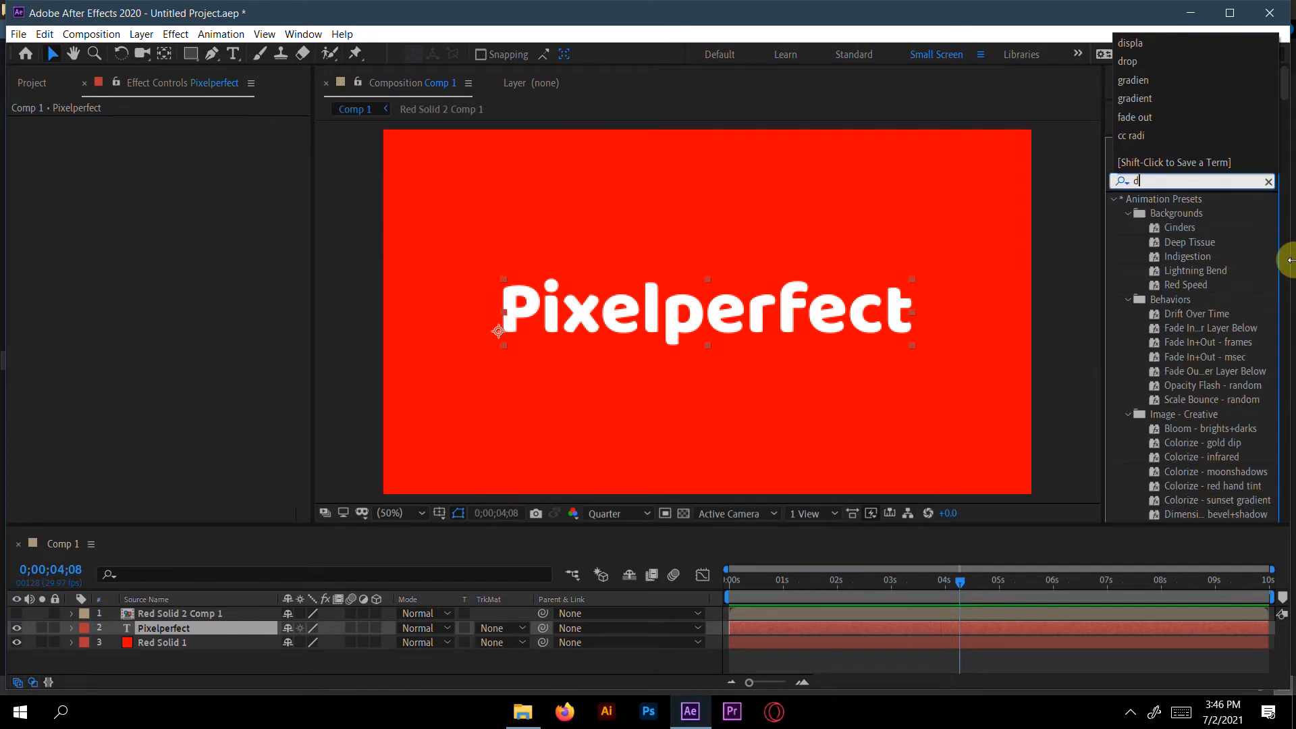
{"action": "type", "text": "is"}
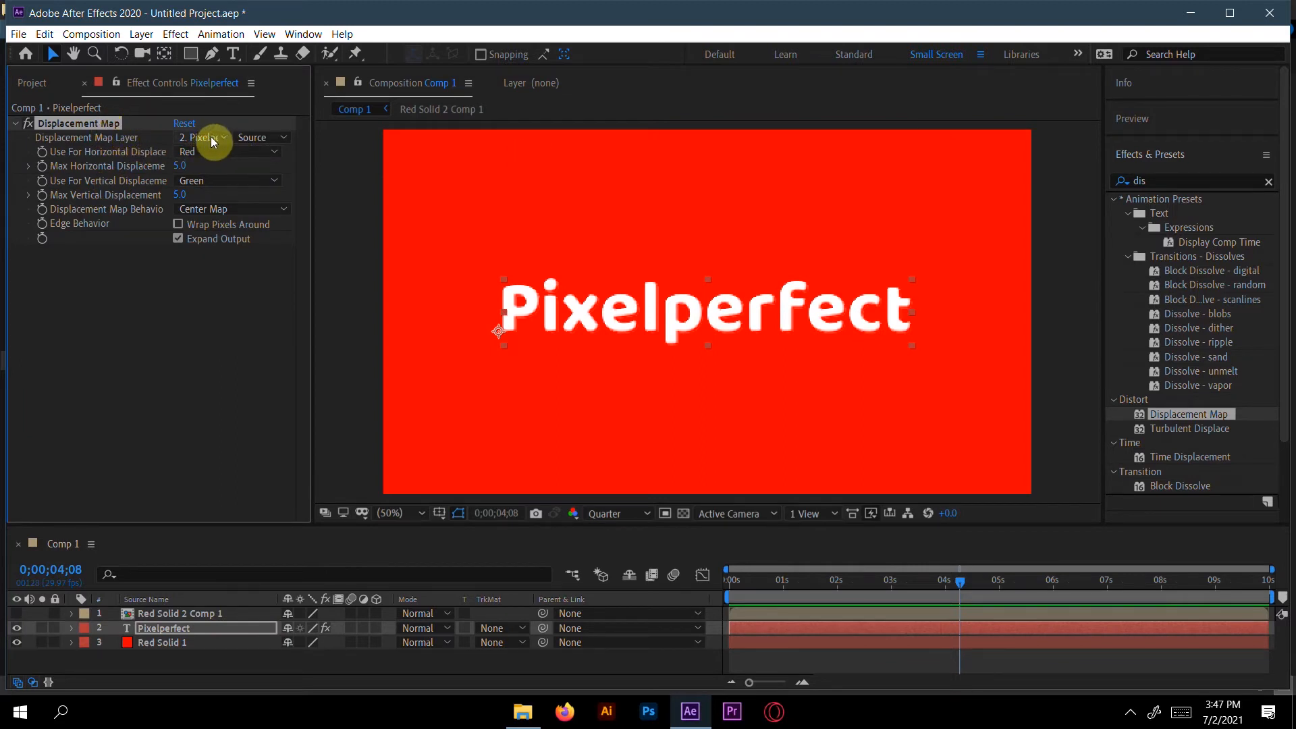
{"action": "left_click", "coordinate": [202, 137]}
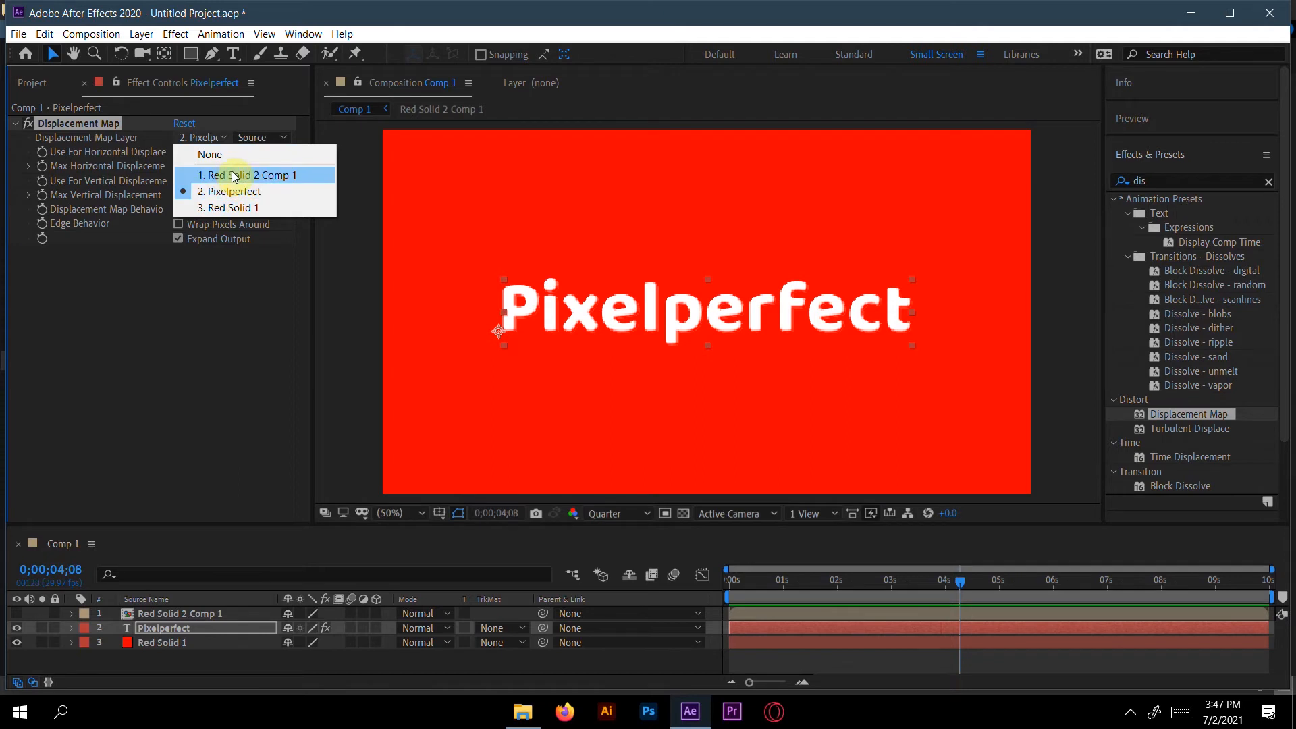
{"action": "left_click", "coordinate": [250, 174]}
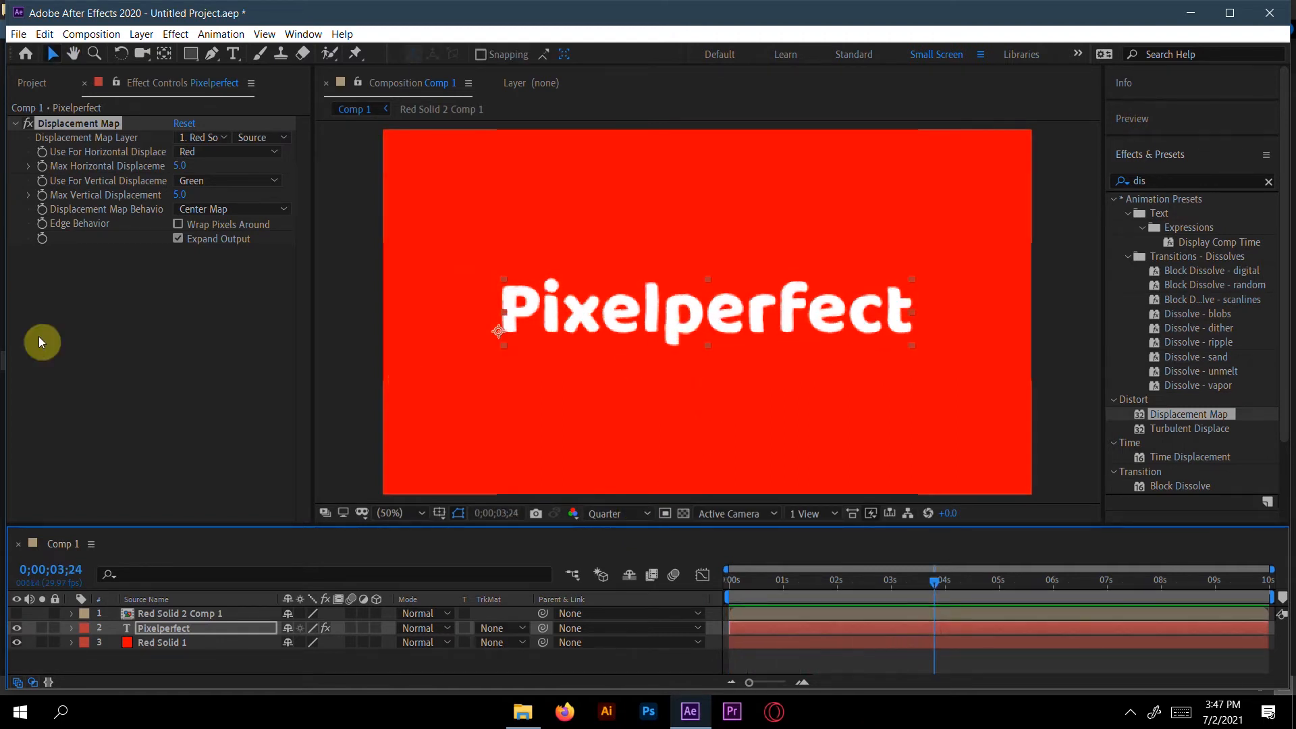
{"action": "mouse_move", "coordinate": [221, 209]}
{"action": "type", "text": "10"}
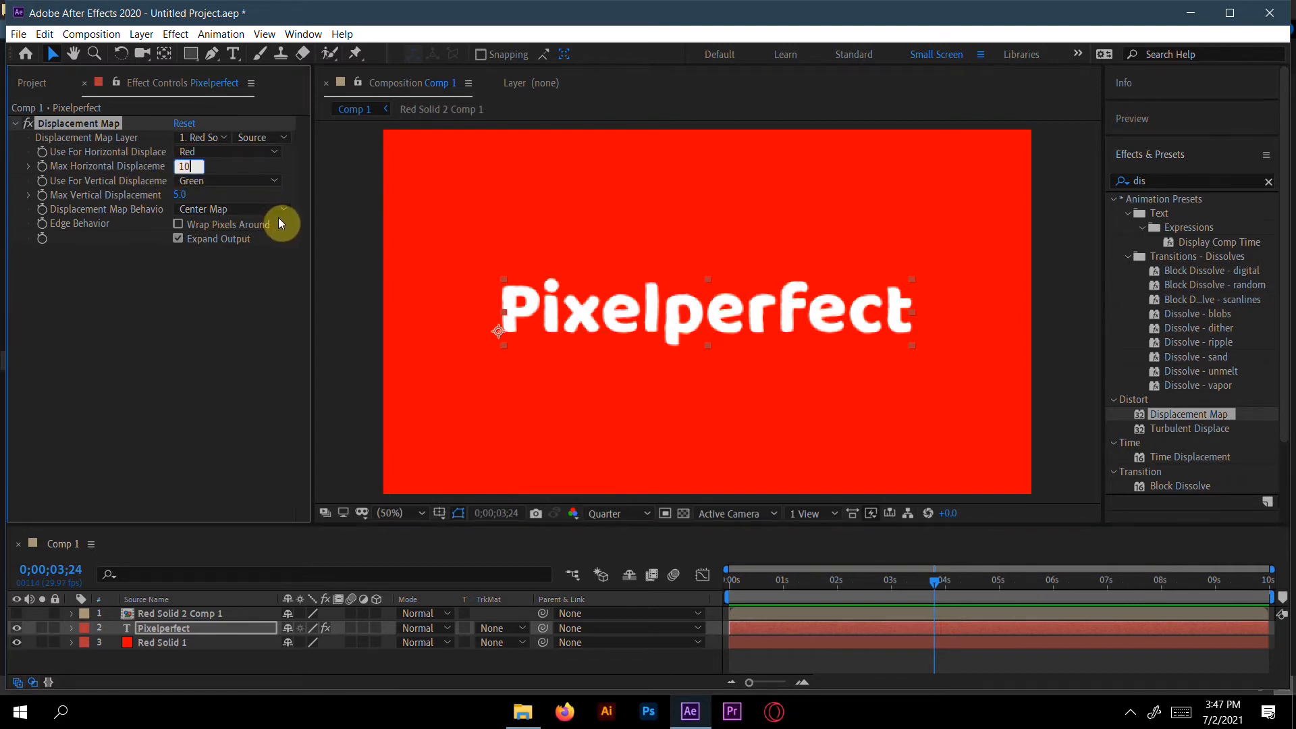
{"action": "left_click", "coordinate": [188, 194]}
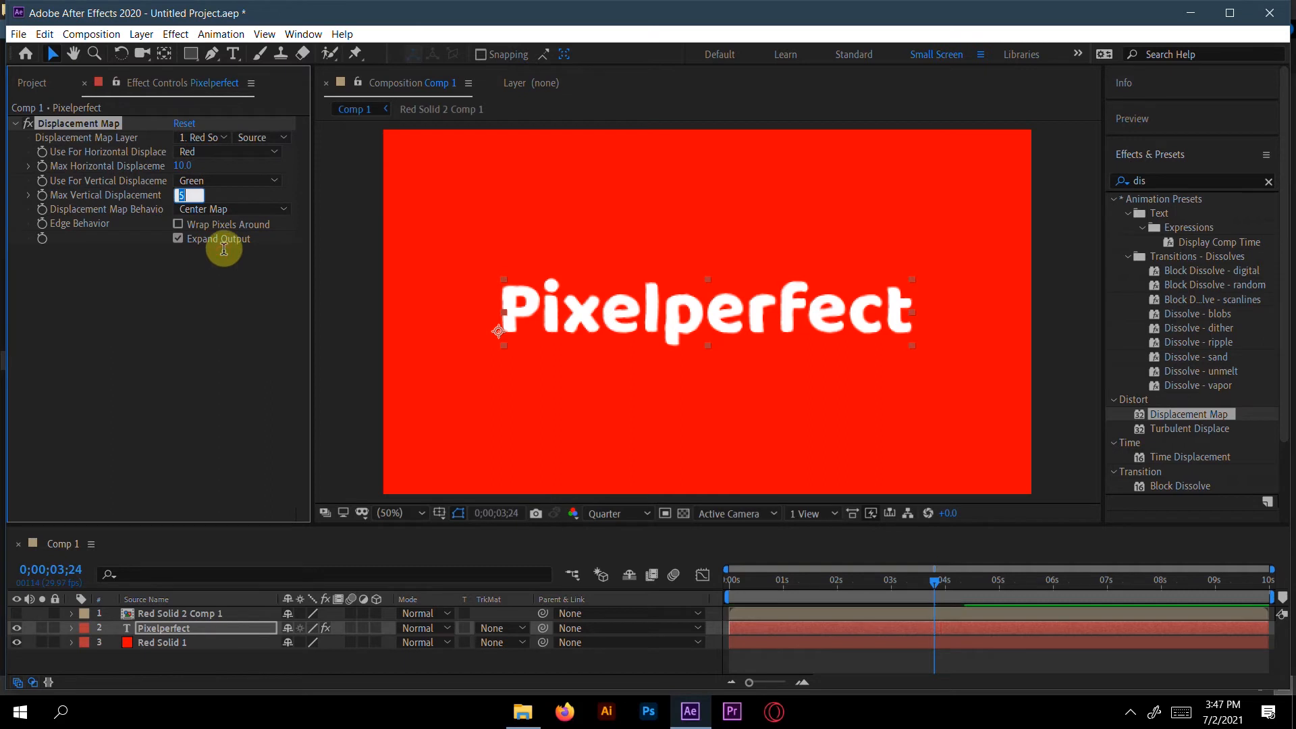
{"action": "type", "text": "10"}
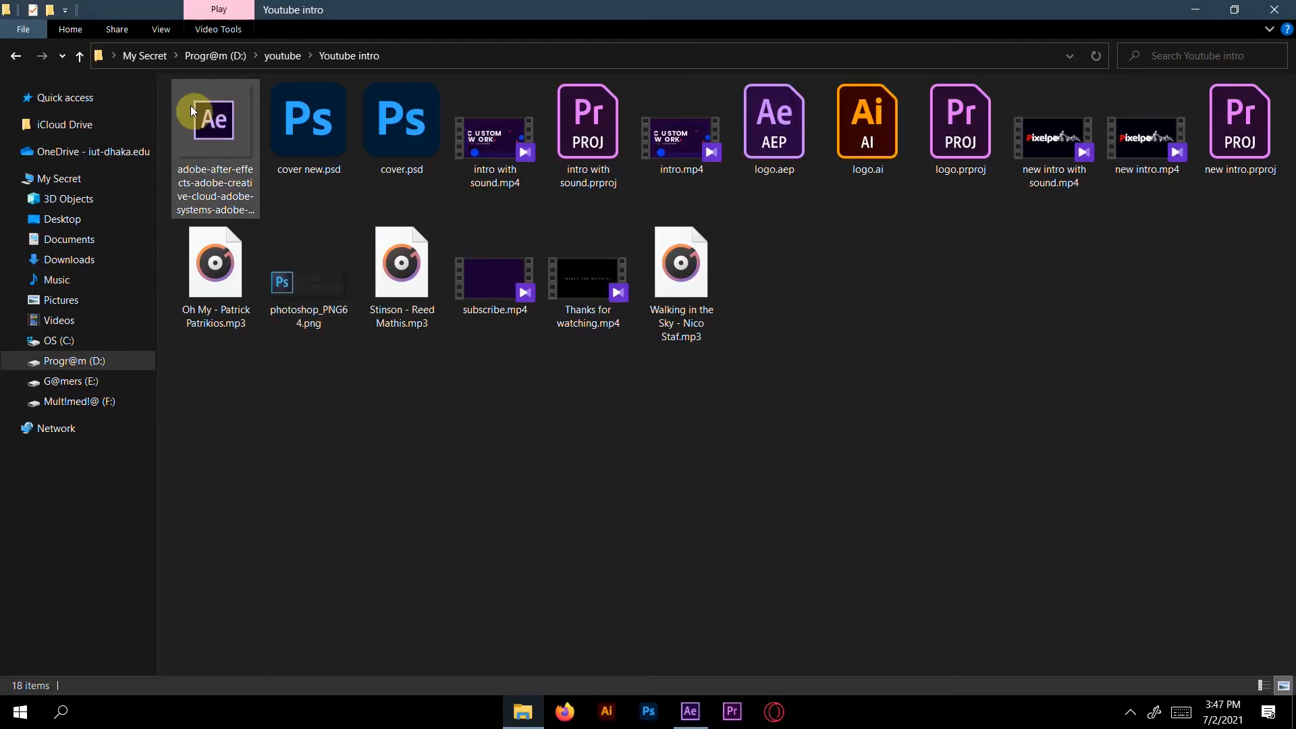
{"action": "double_click", "coordinate": [214, 120]}
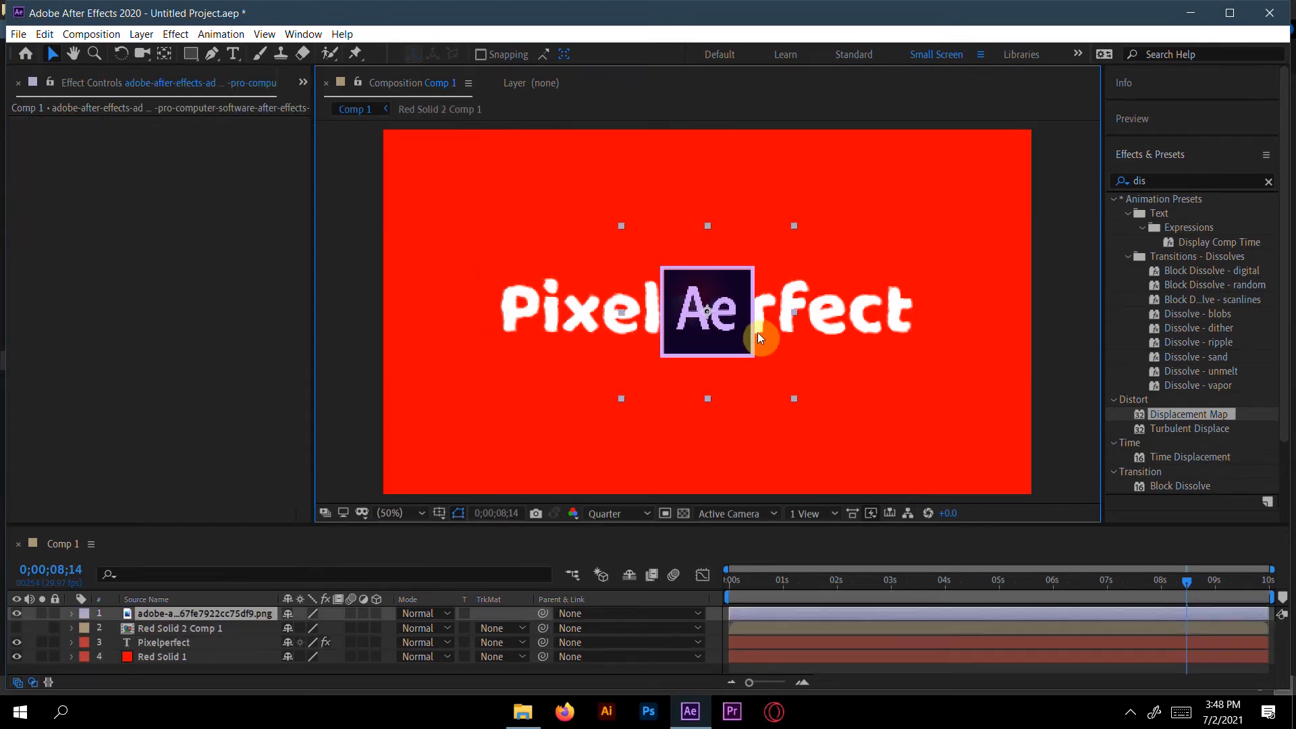
Move the Ae logo top-left below the precomp, displaced by Red Solid 2 Comp 1
{"action": "left_click_drag", "start_coordinate": [707, 313], "coordinate": [467, 198]}
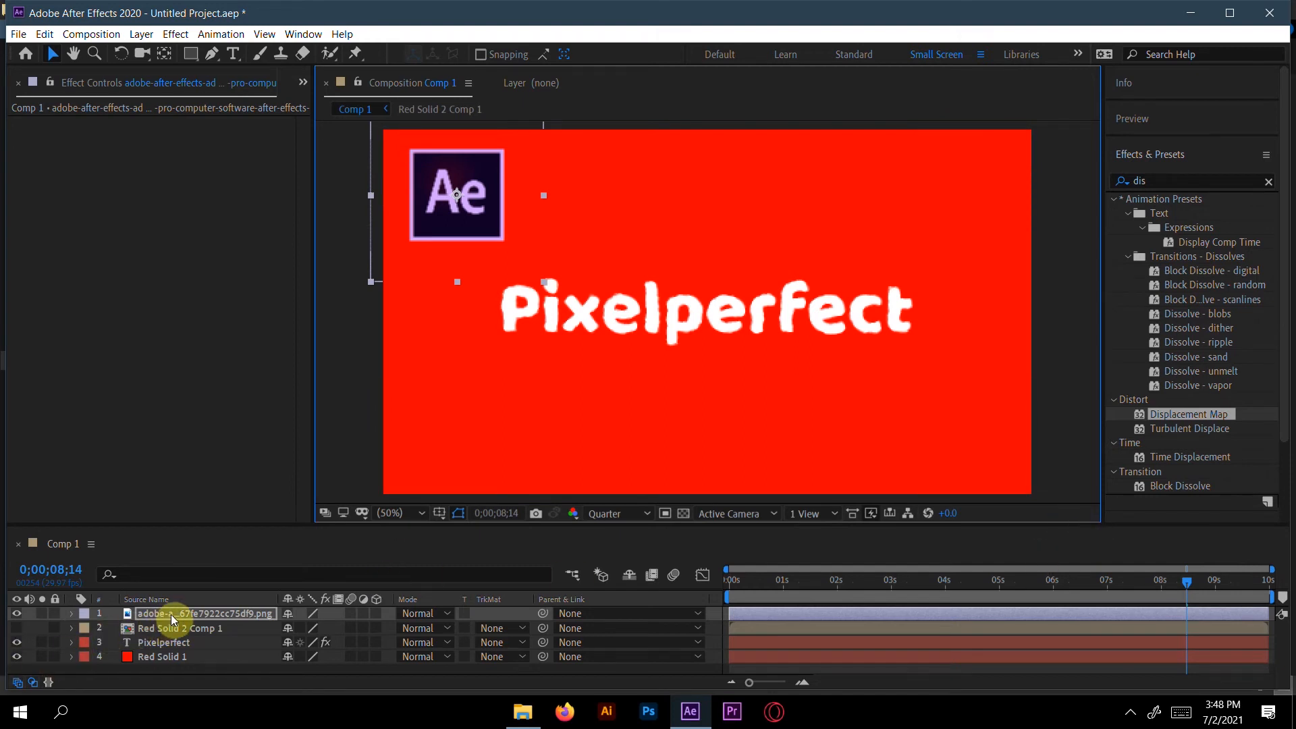
{"action": "left_click_drag", "start_coordinate": [173, 612], "coordinate": [174, 627]}
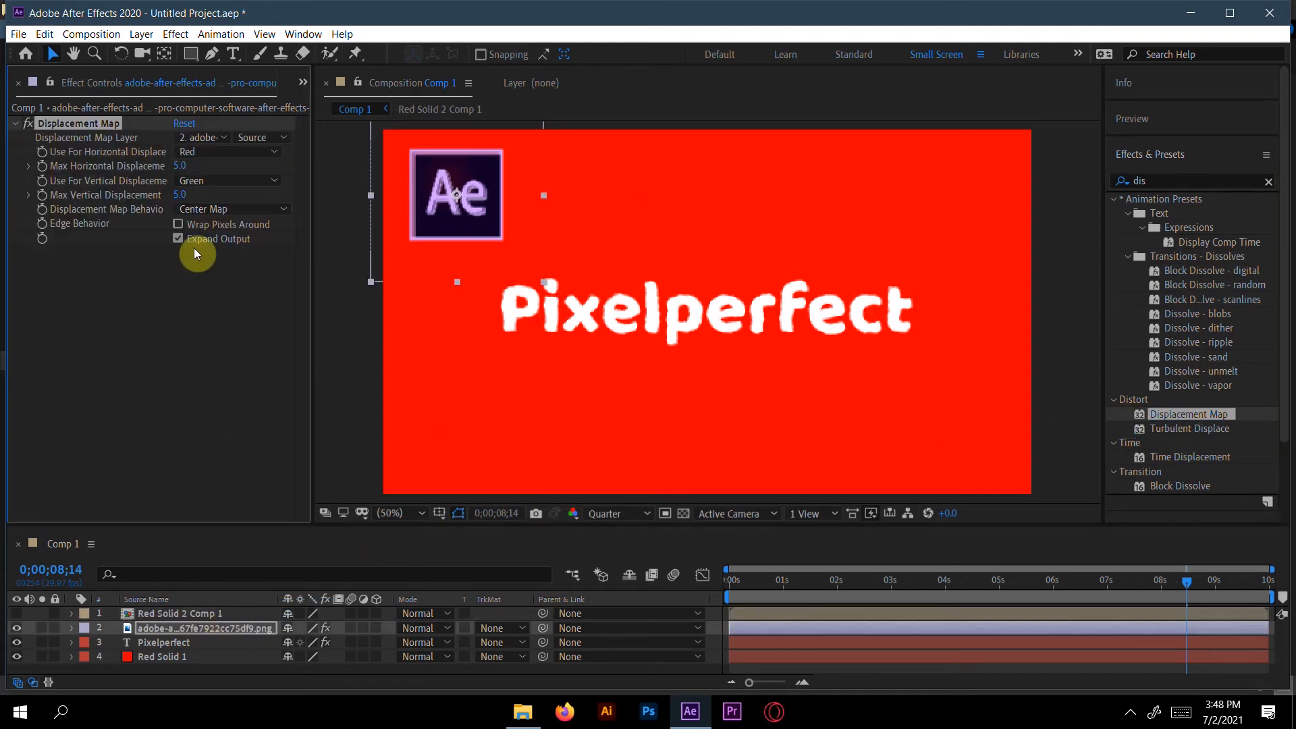
{"action": "left_click", "coordinate": [202, 137]}
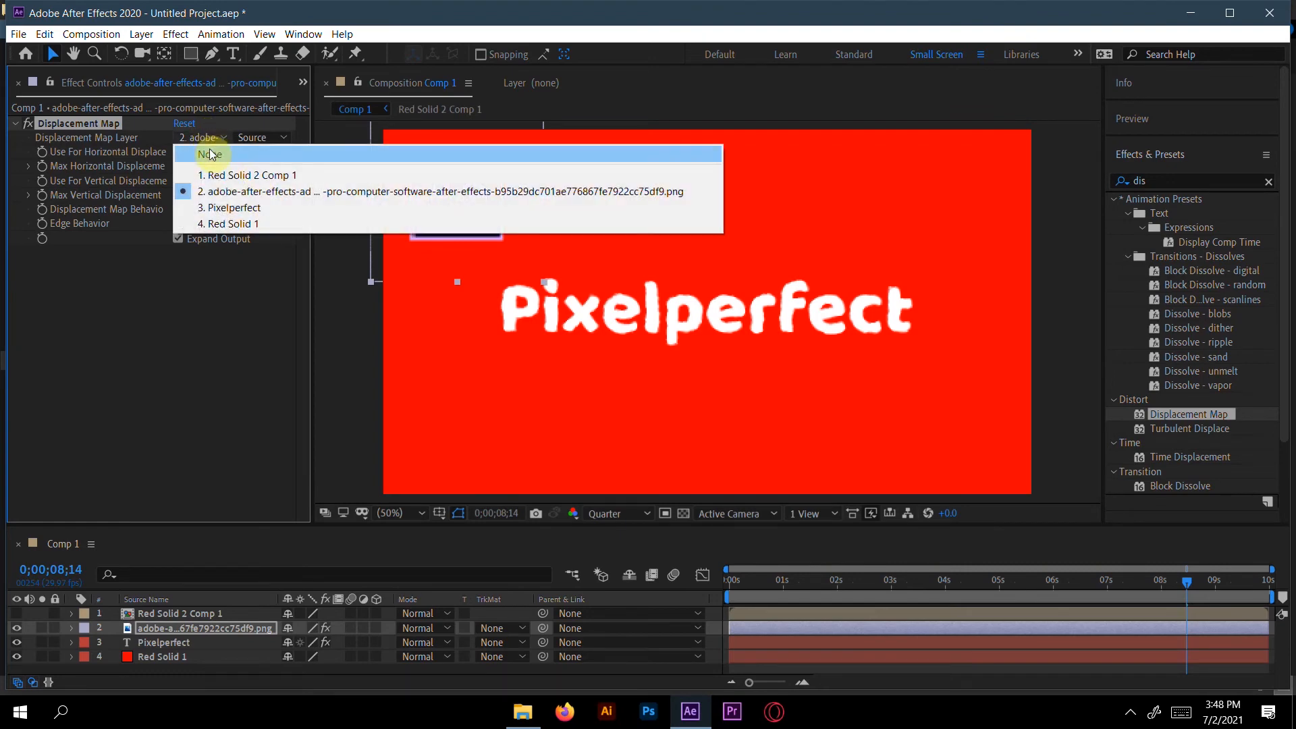
{"action": "left_click", "coordinate": [250, 174]}
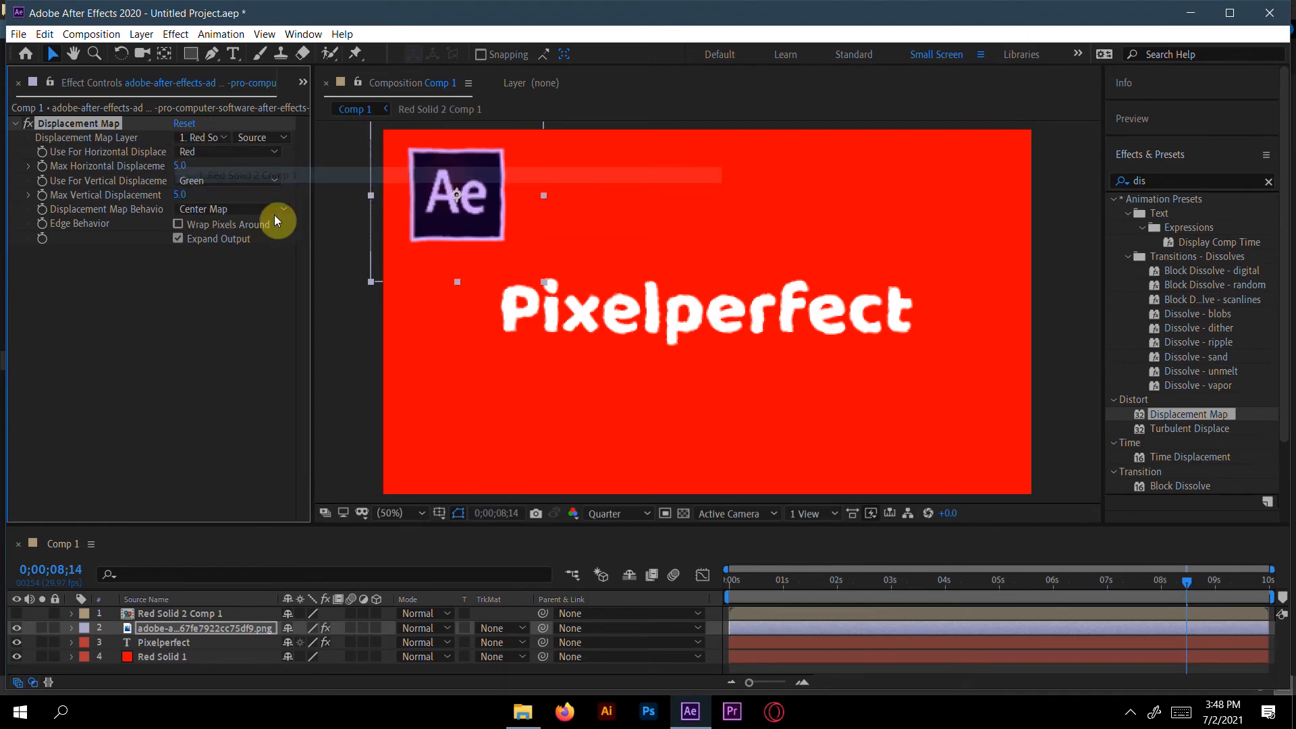